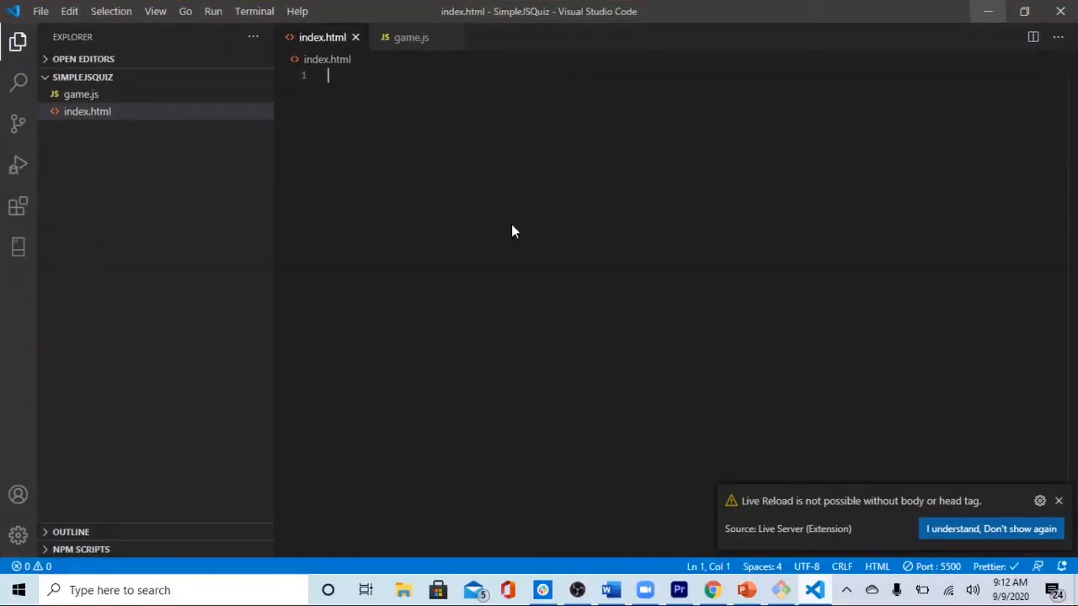
mouse_move(783, 6)
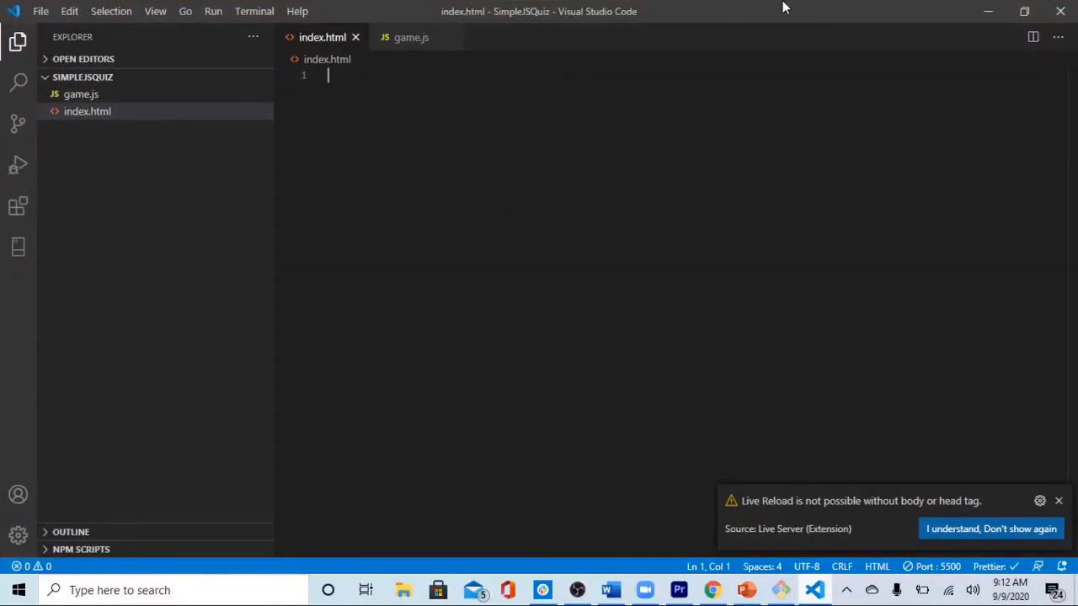
Expand the html abbreviation into an HTML5 skeleton titled Document and save it formatted.
text(html)
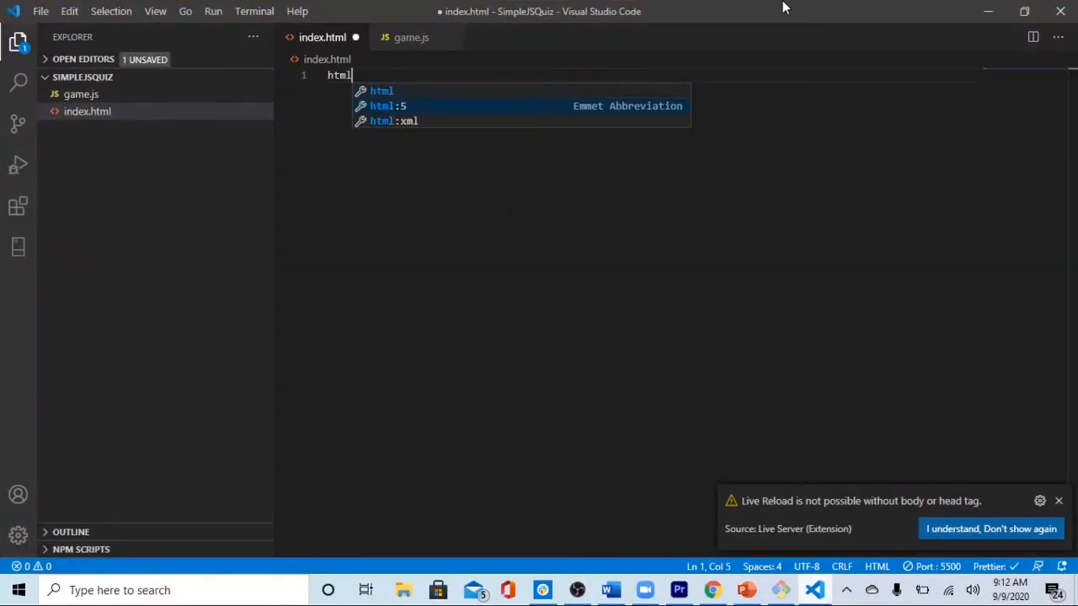
key(Tab)
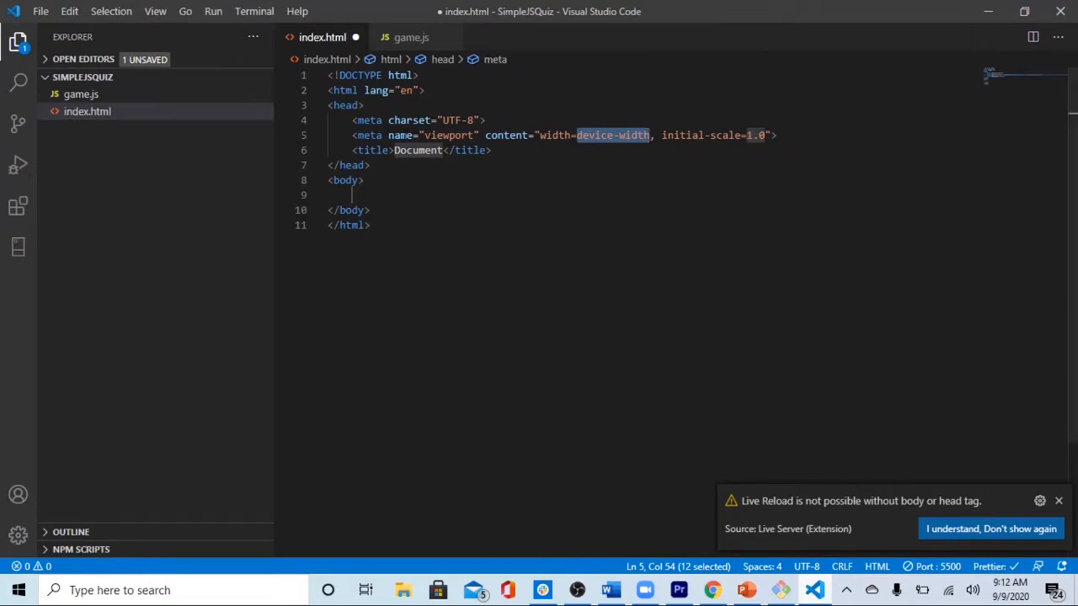
key(ctrl+s)
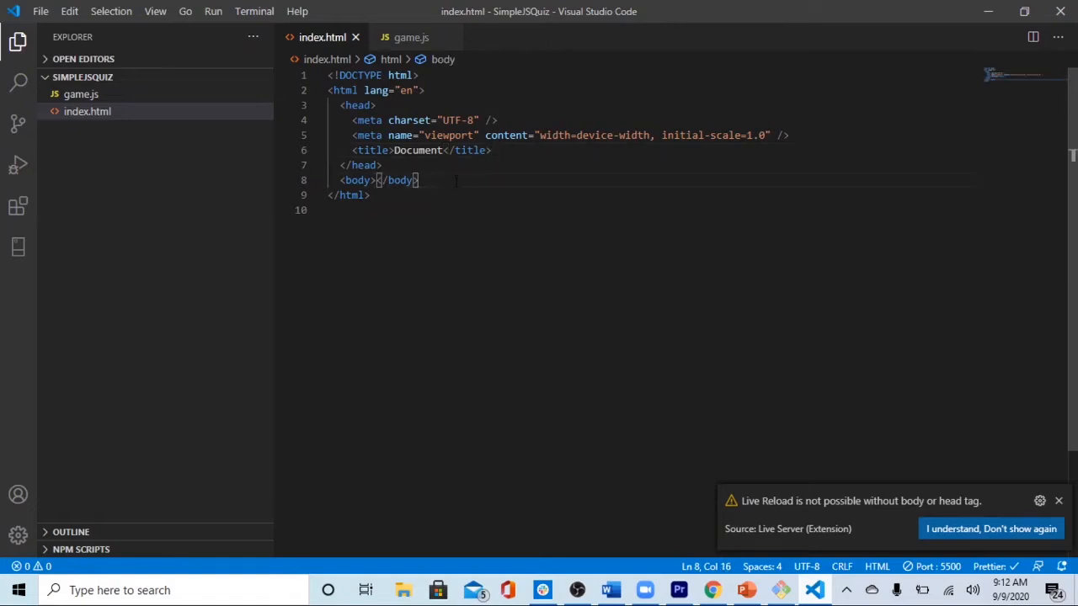
Add <script src="game.js"></script> below the body and switch to game.js.
text(<scri)
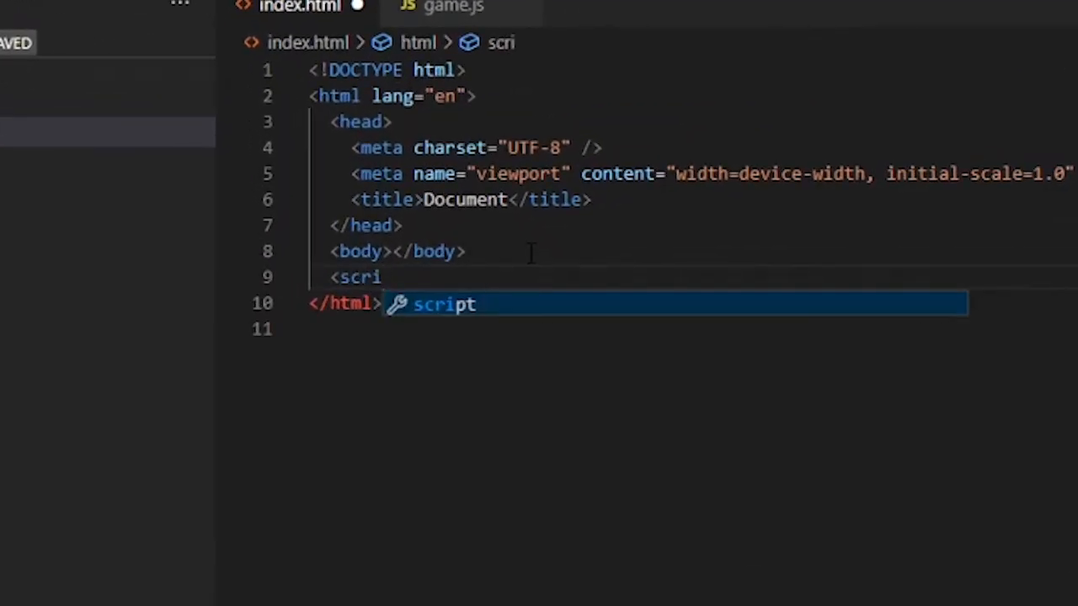
key(Tab)
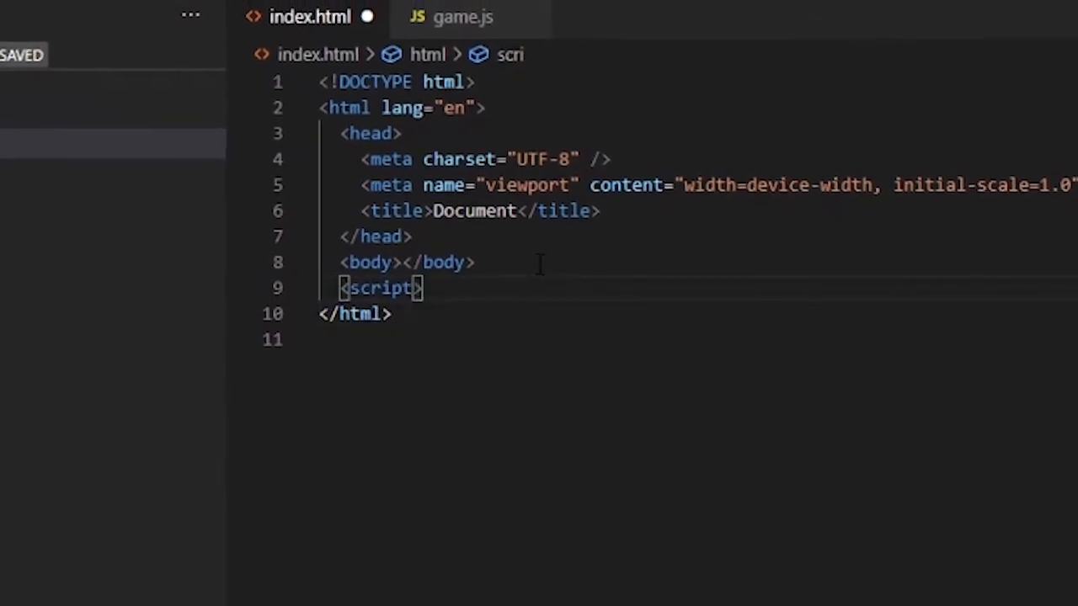
text(</)
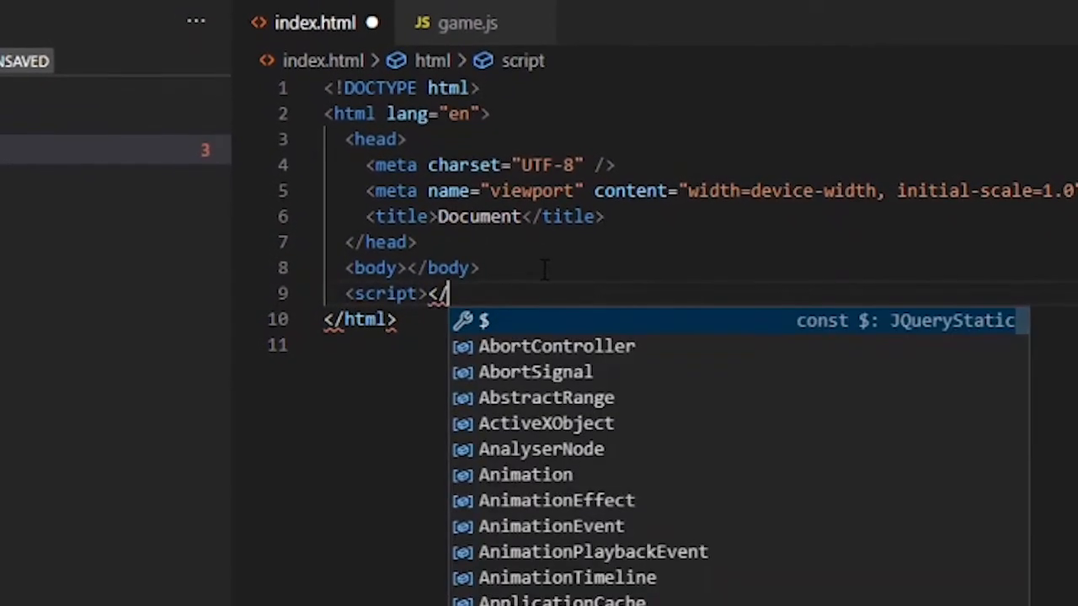
text(src)
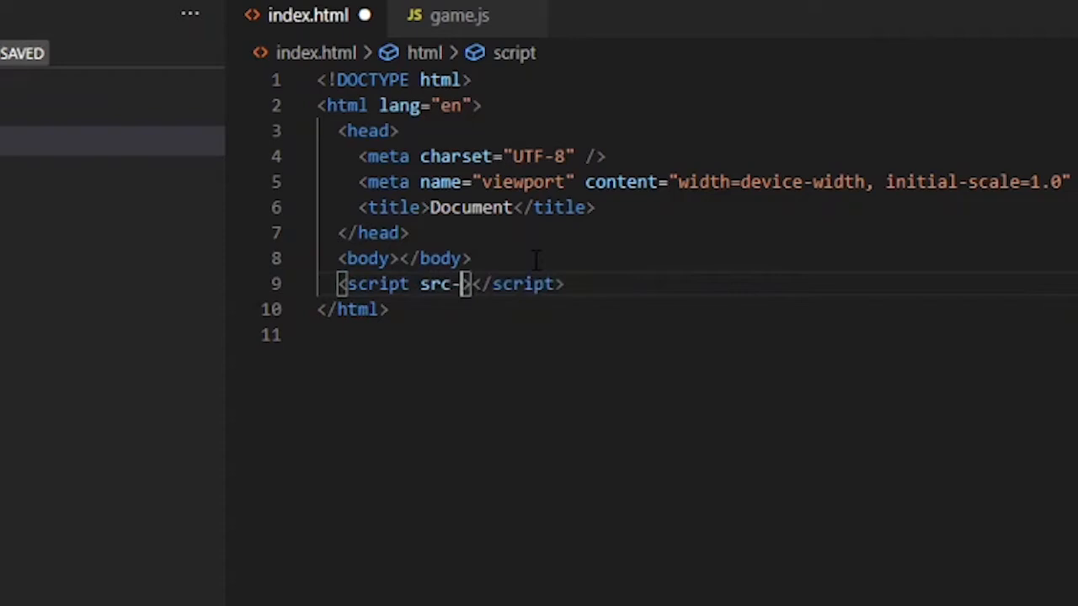
text(=")
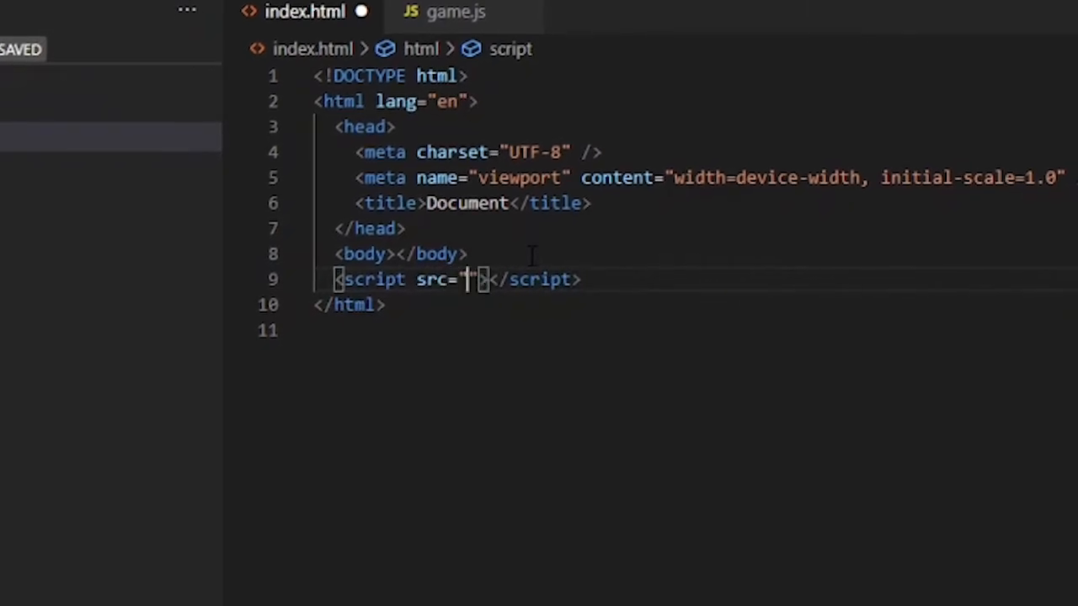
text(game.js)
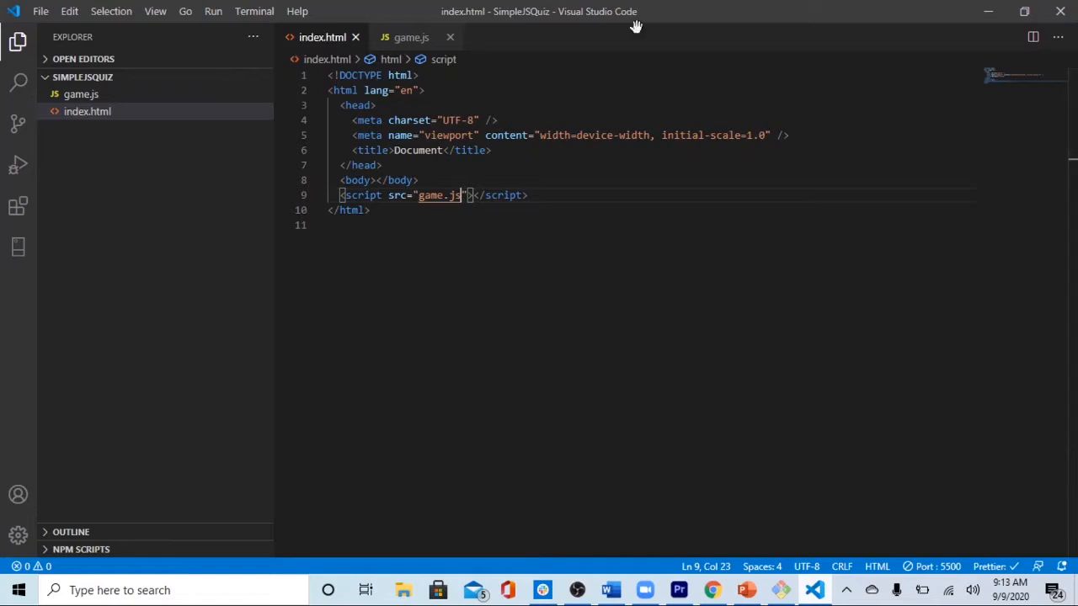
click(411, 37)
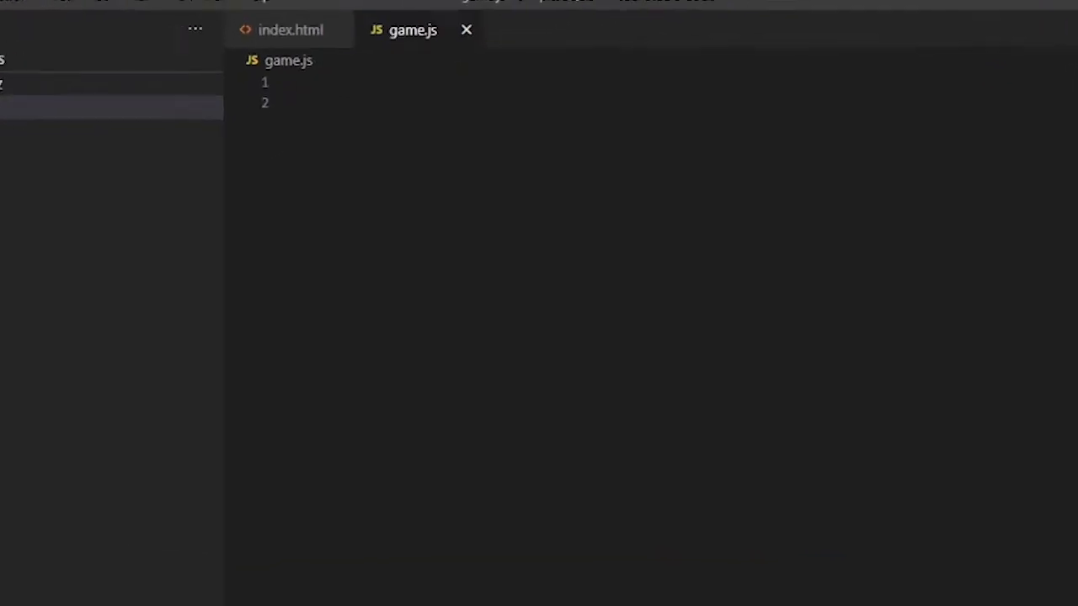
Start a questions array with a { q: "", a: "t" } object template.
text(let que)
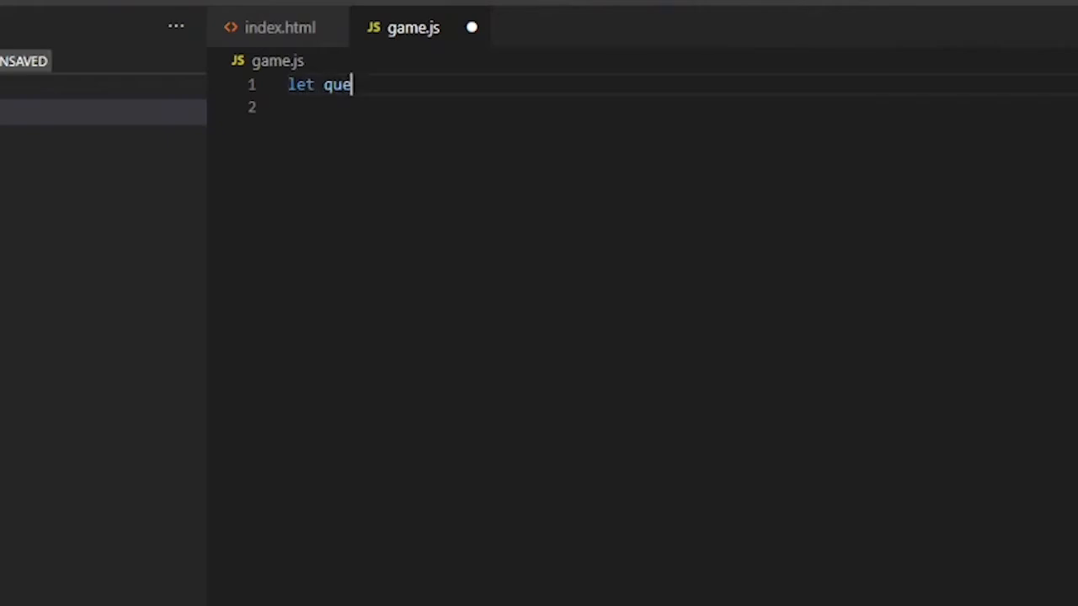
text(stions =)
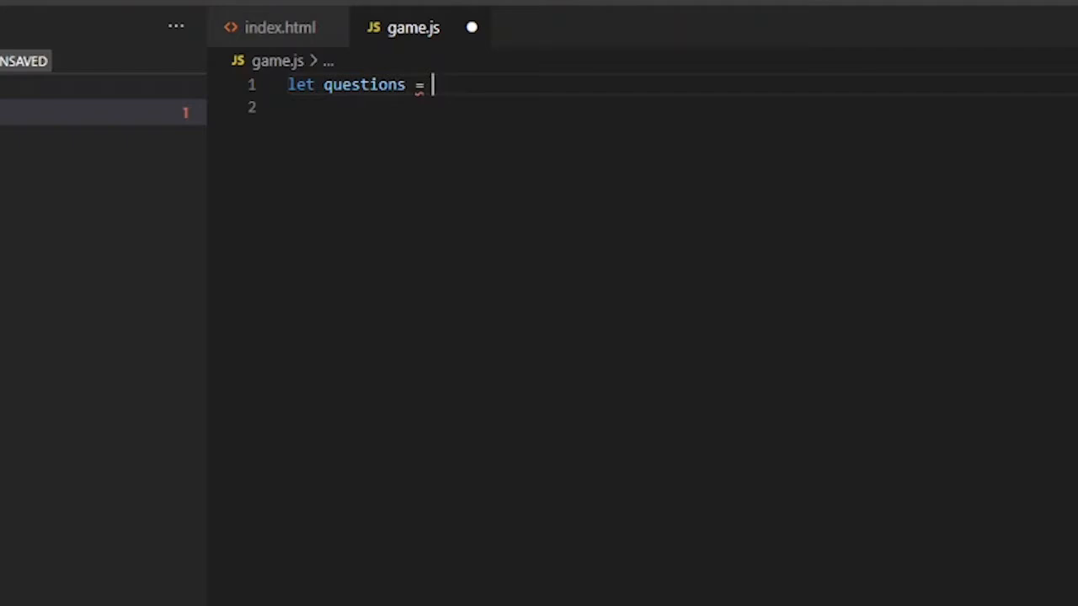
text([)
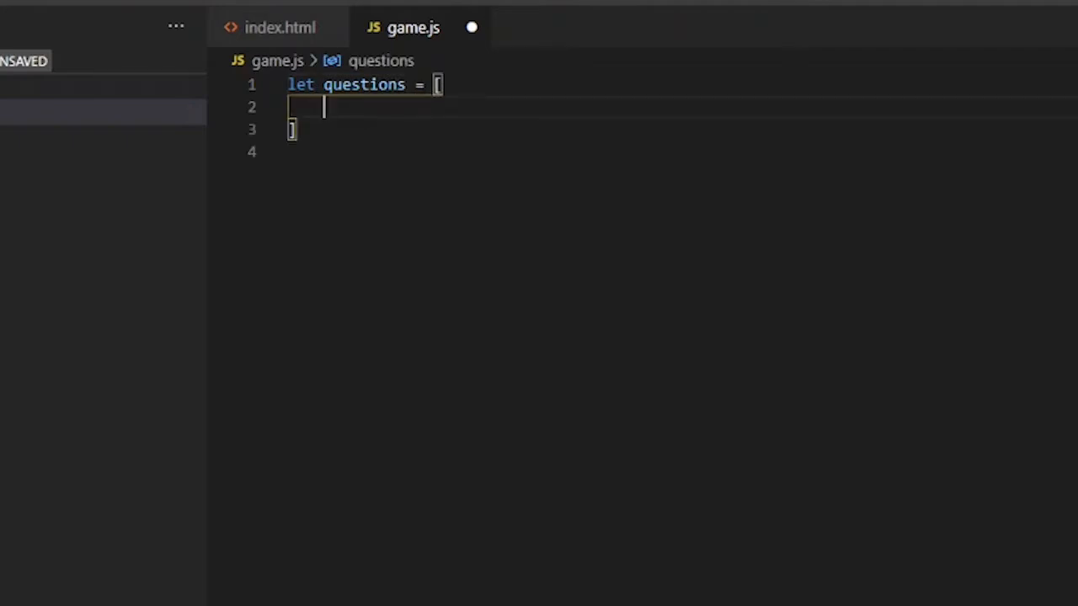
text({})
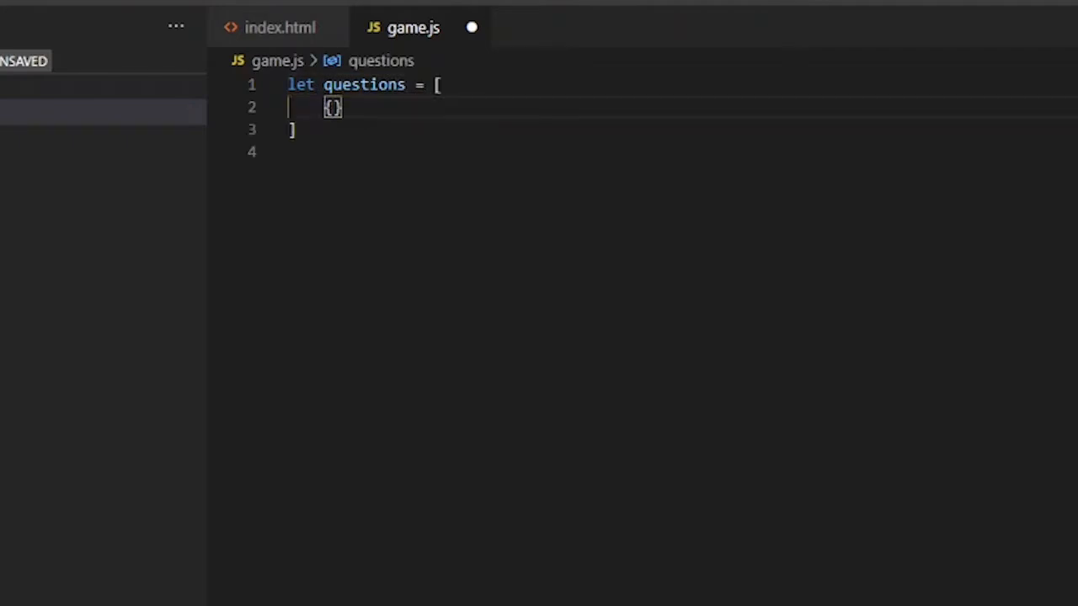
text(q)
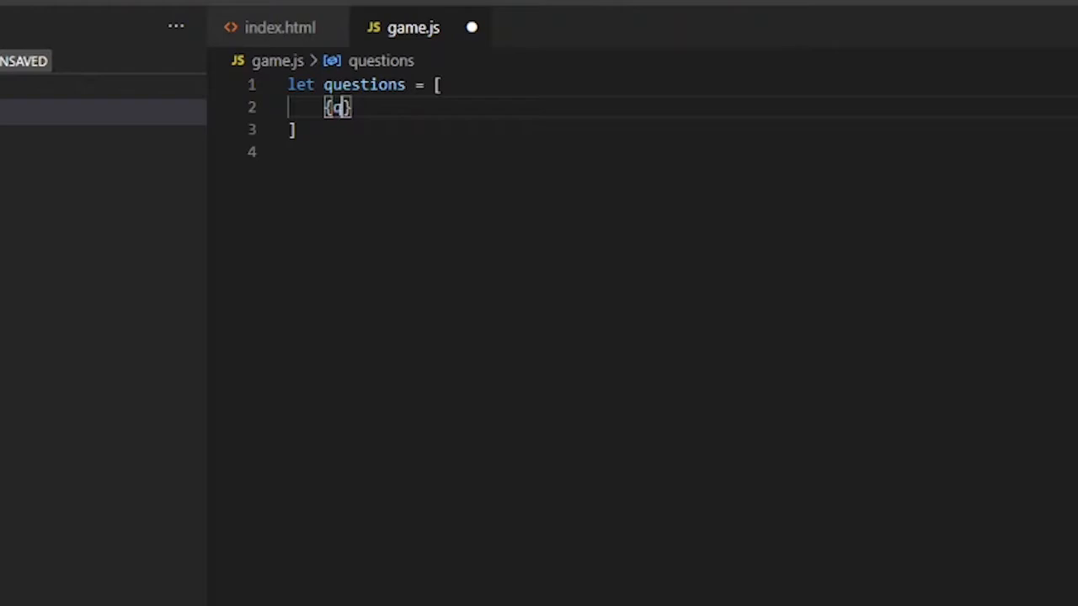
text(:)
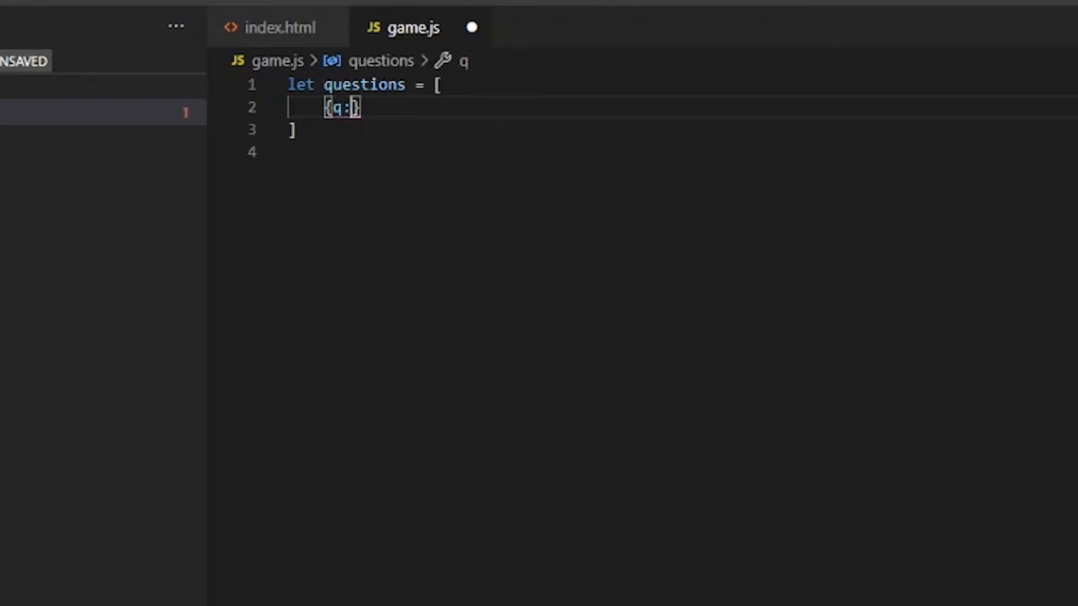
text("")
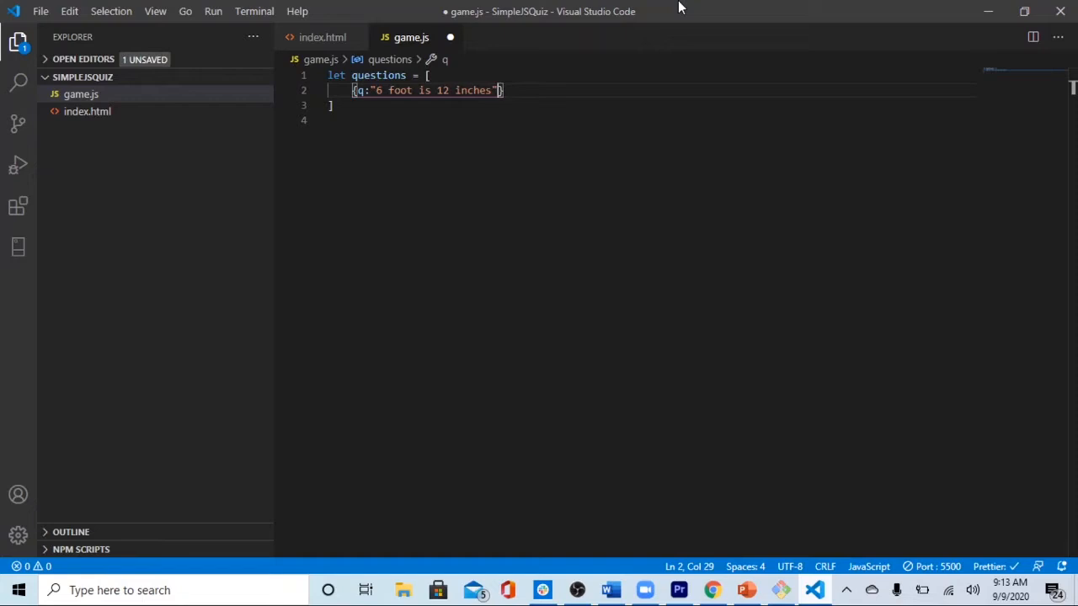
text(, a:"t")
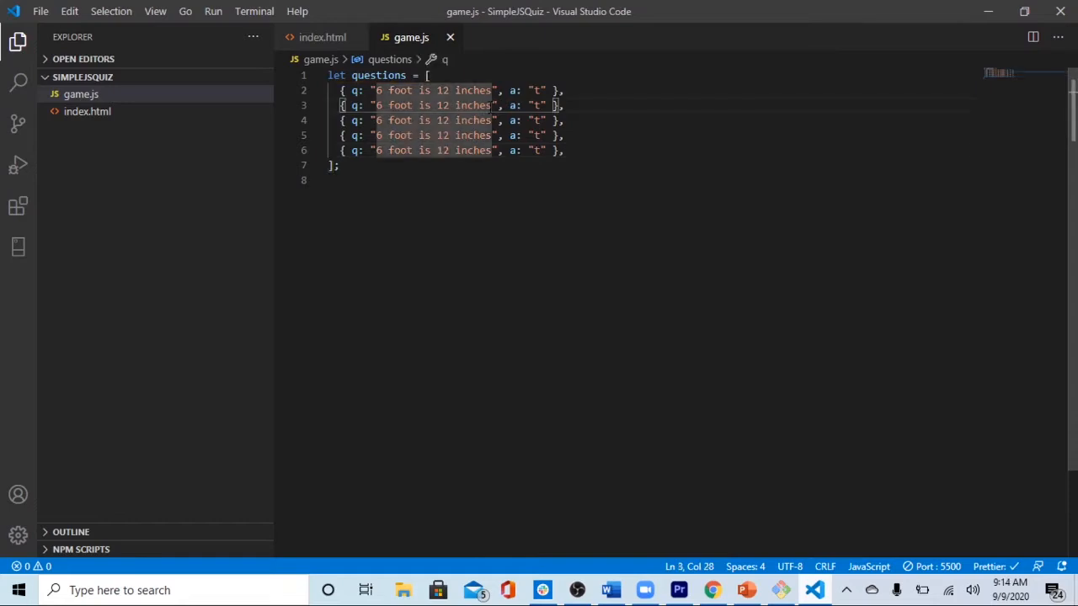
Fill in five statements like "The world is flat" and "There's no gravity in space", then save.
text(The worl is flat)
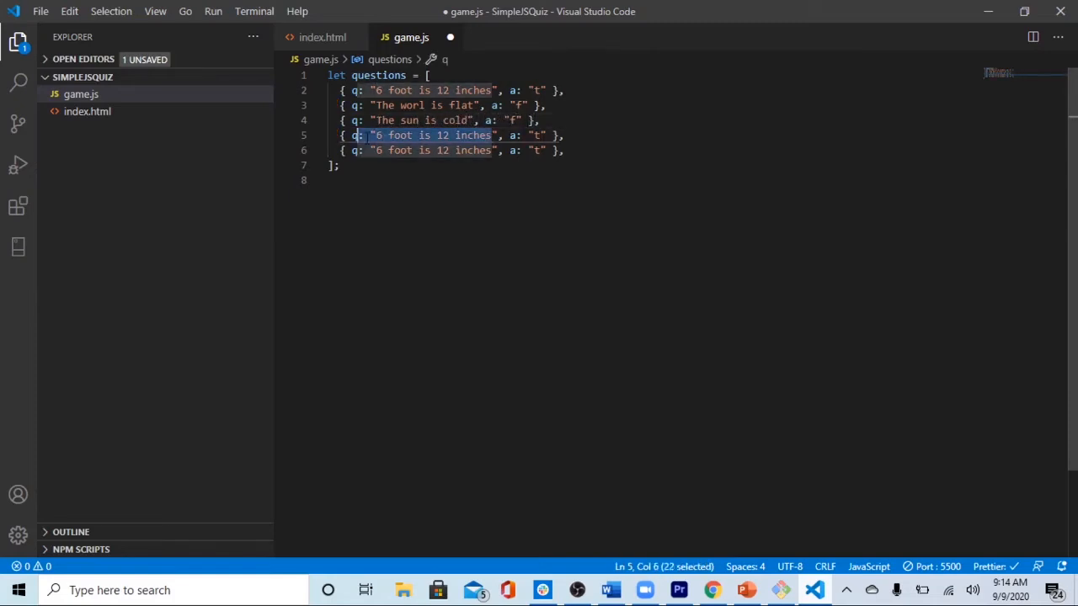
text(There's no gravity in space)
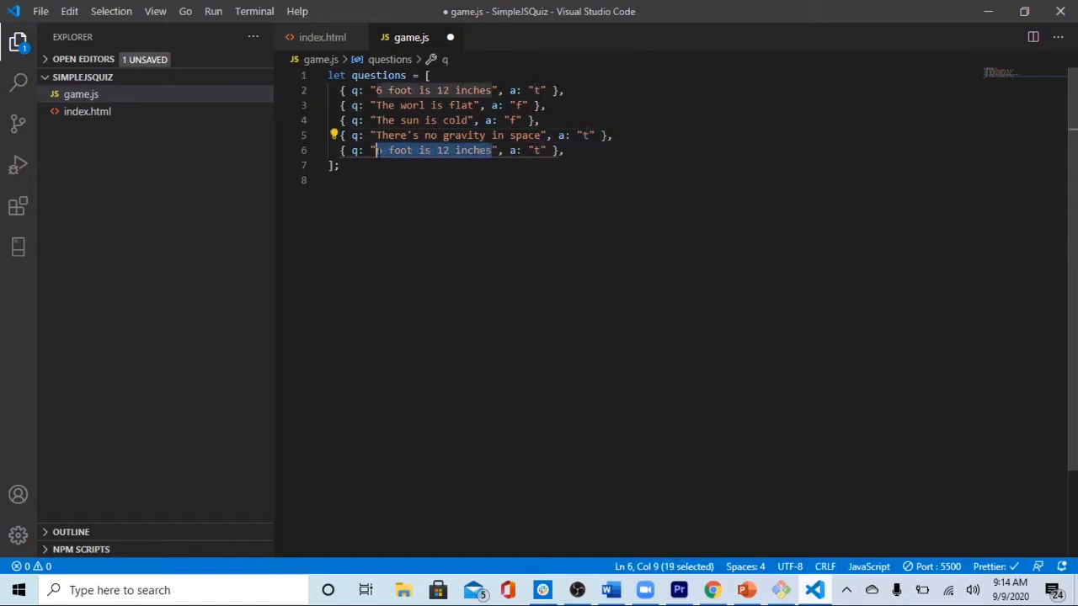
text(he mailman does n)
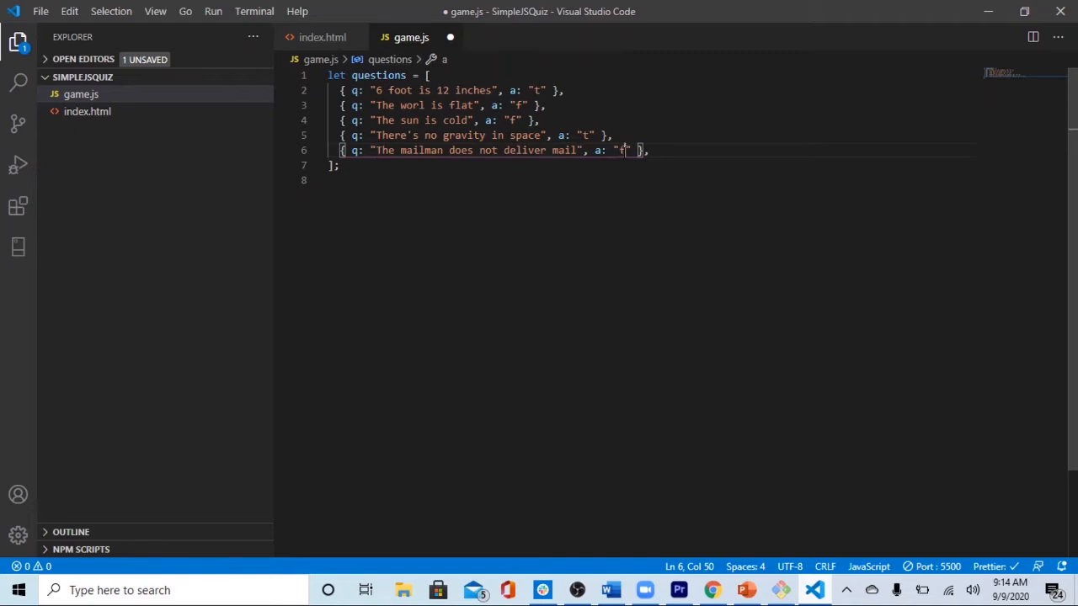
key(ctrl+s)
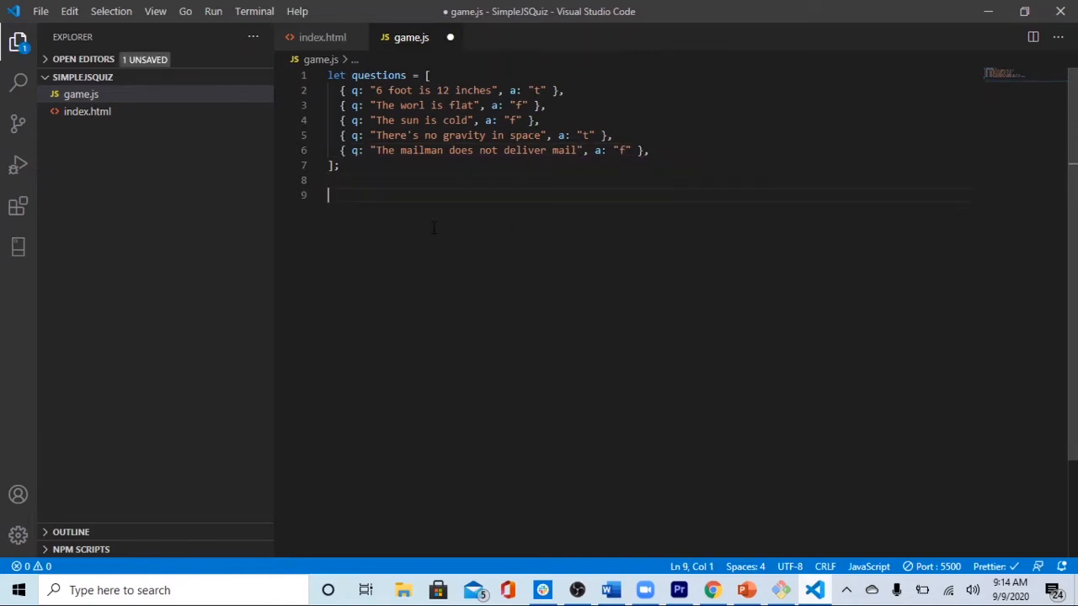
Add questions.forEach(question => { let userInput = confirm(question.q); }).
text(d)
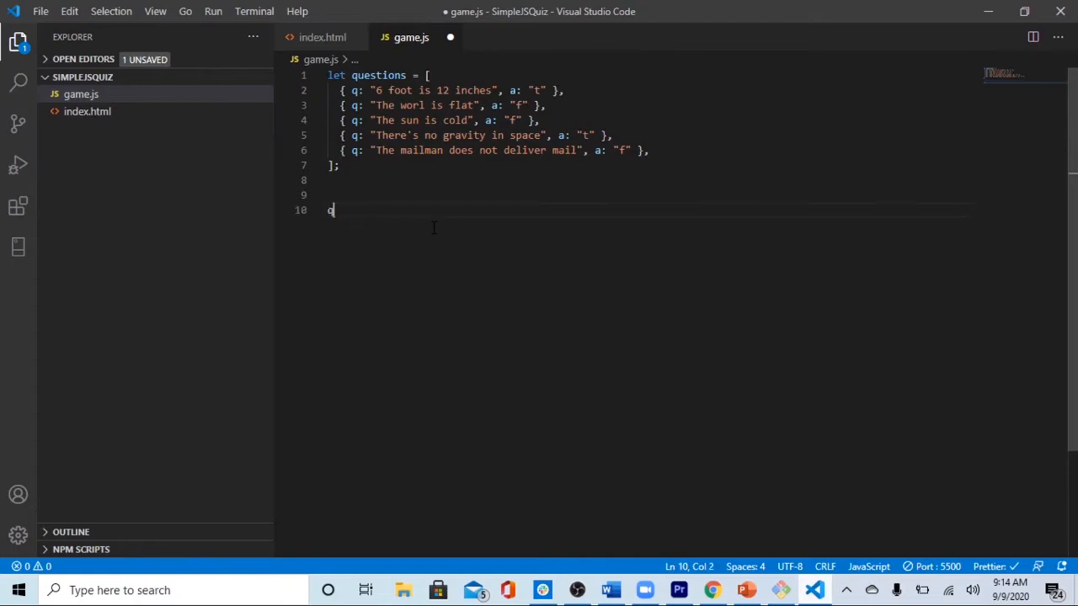
text(uestions.forEach))
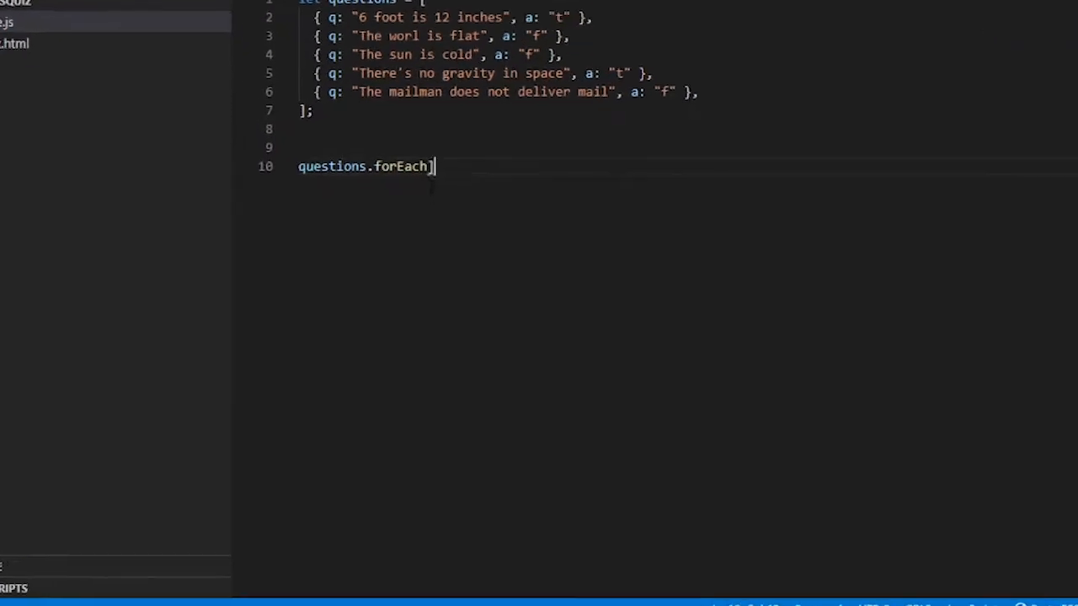
text(()
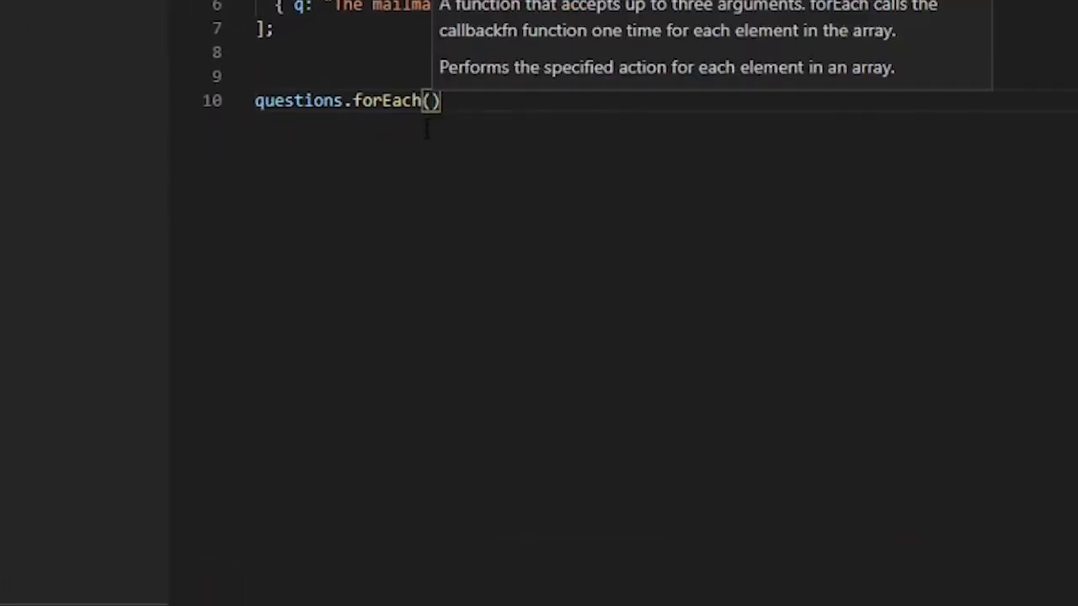
text(question=)
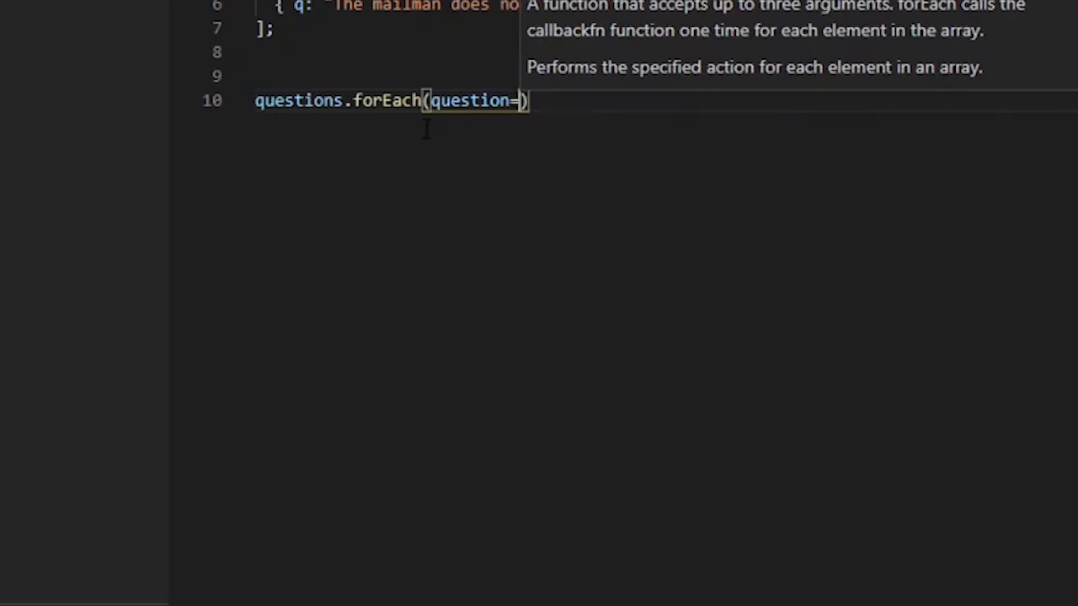
text(>{)
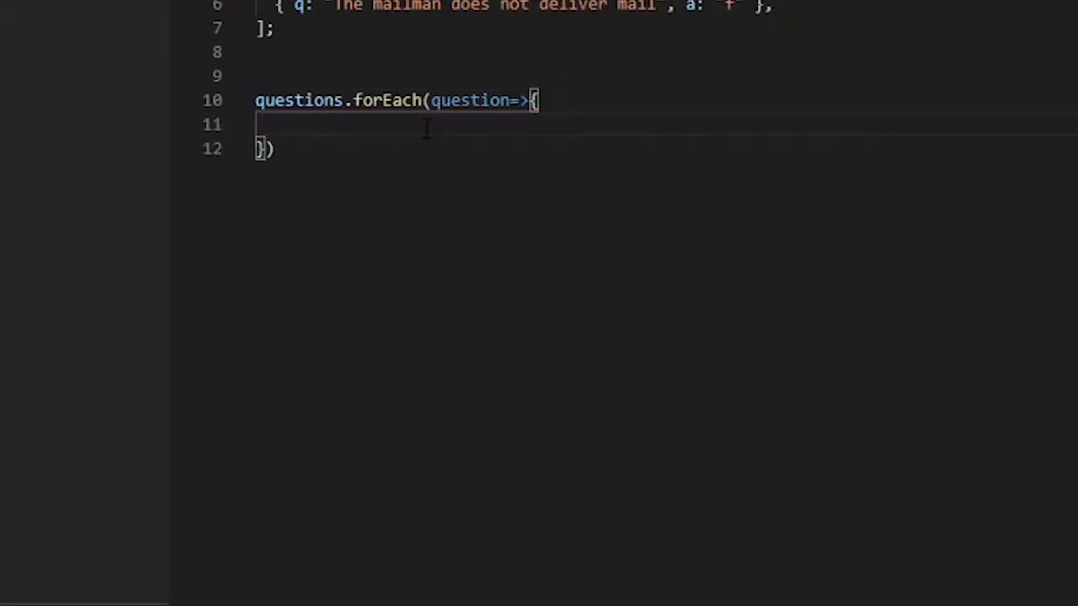
text(let us)
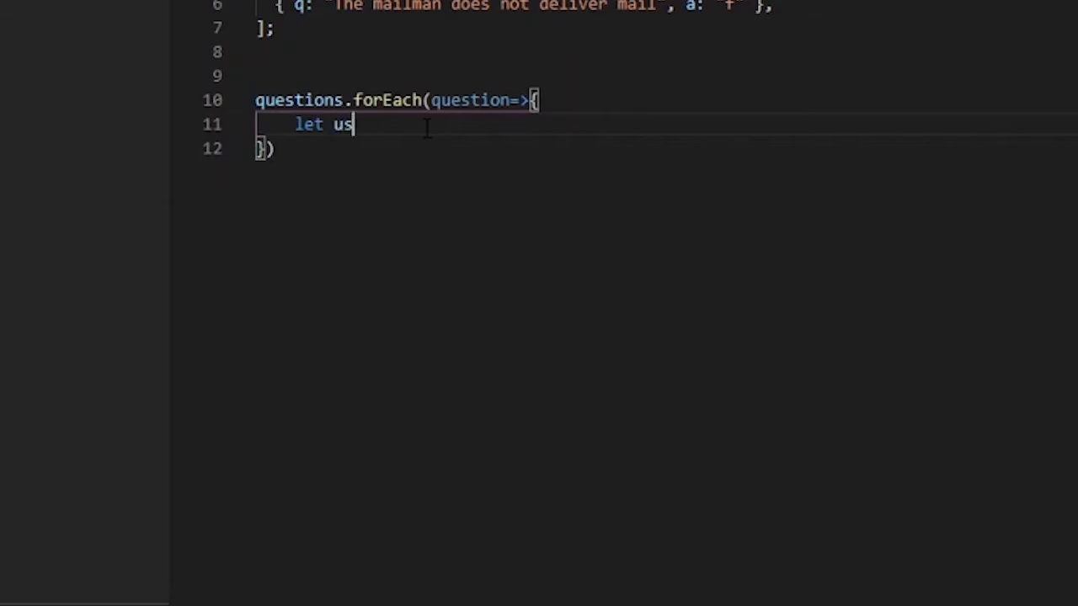
text(erInput)
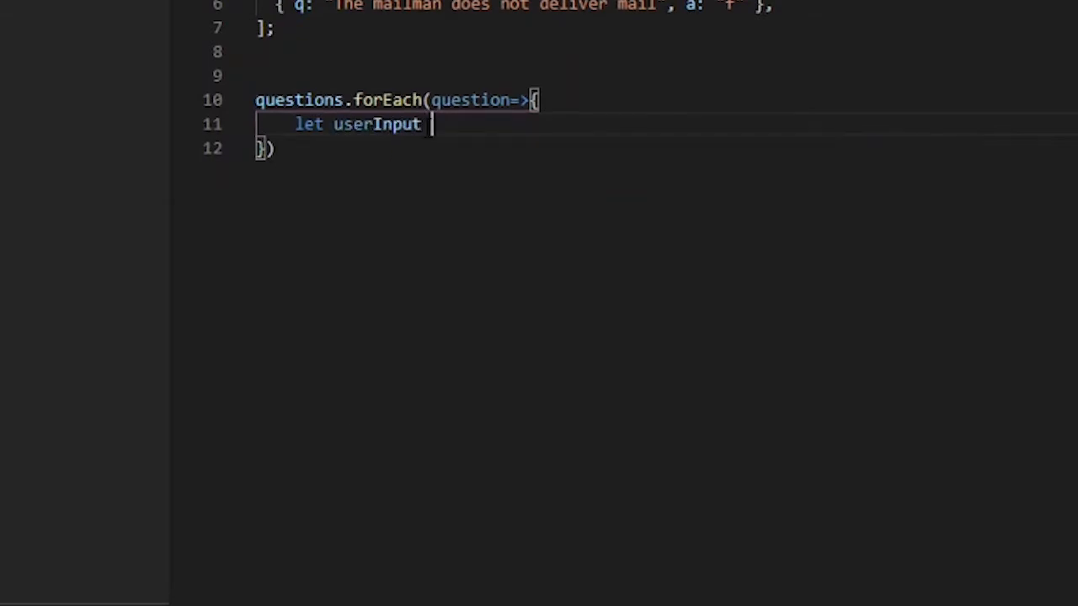
text(=)
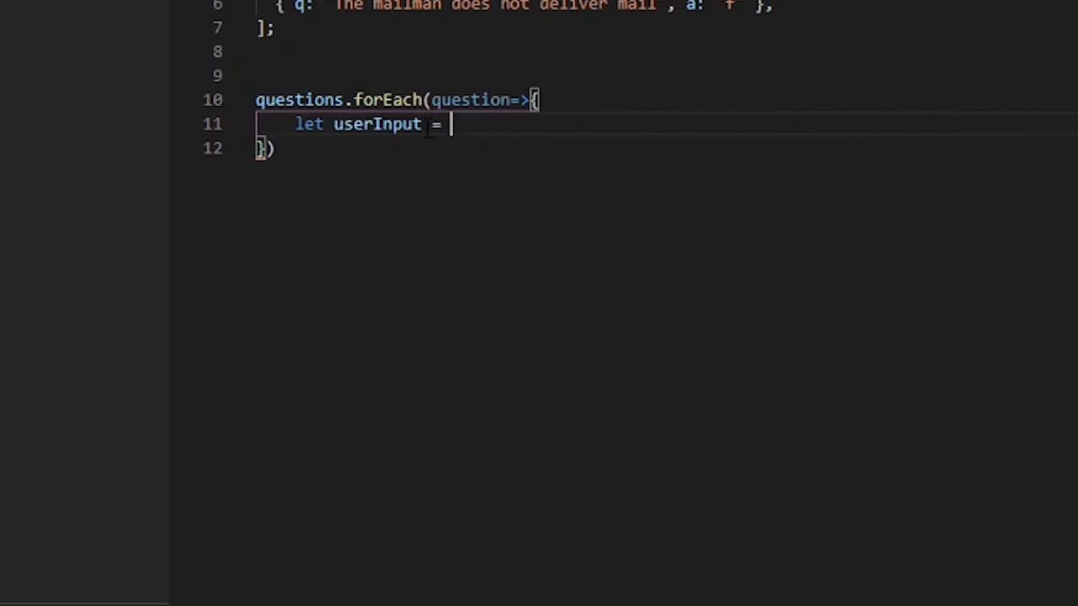
text(confirm()
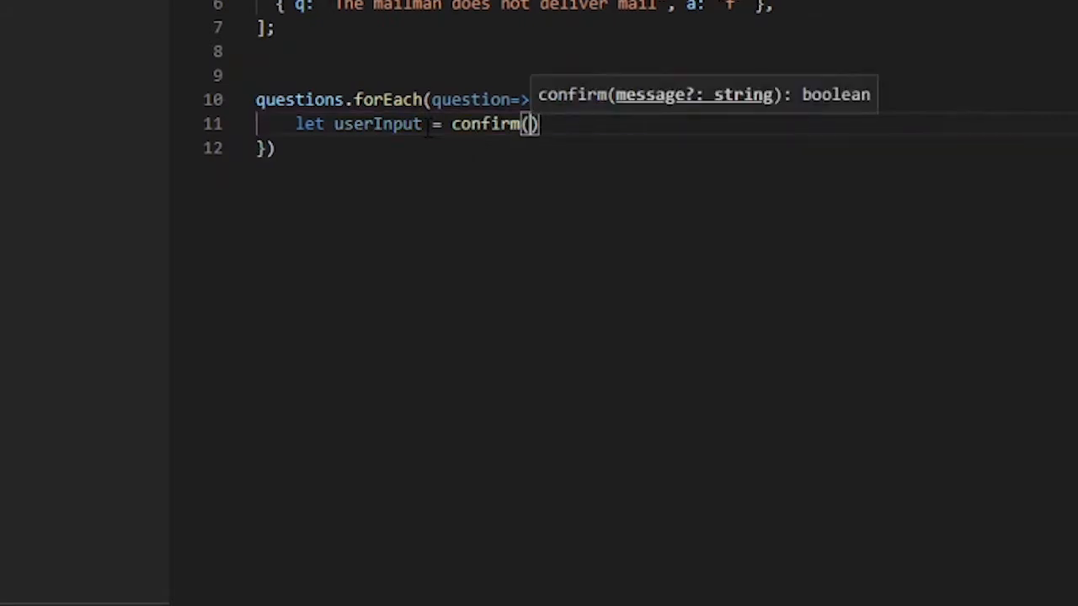
text(question.q)
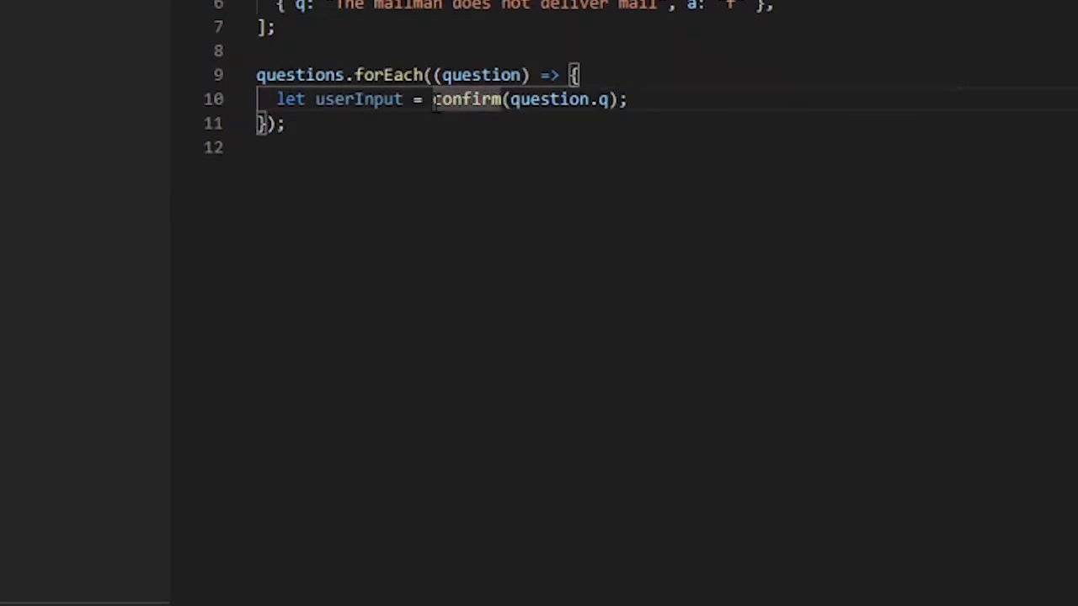
text(Window)
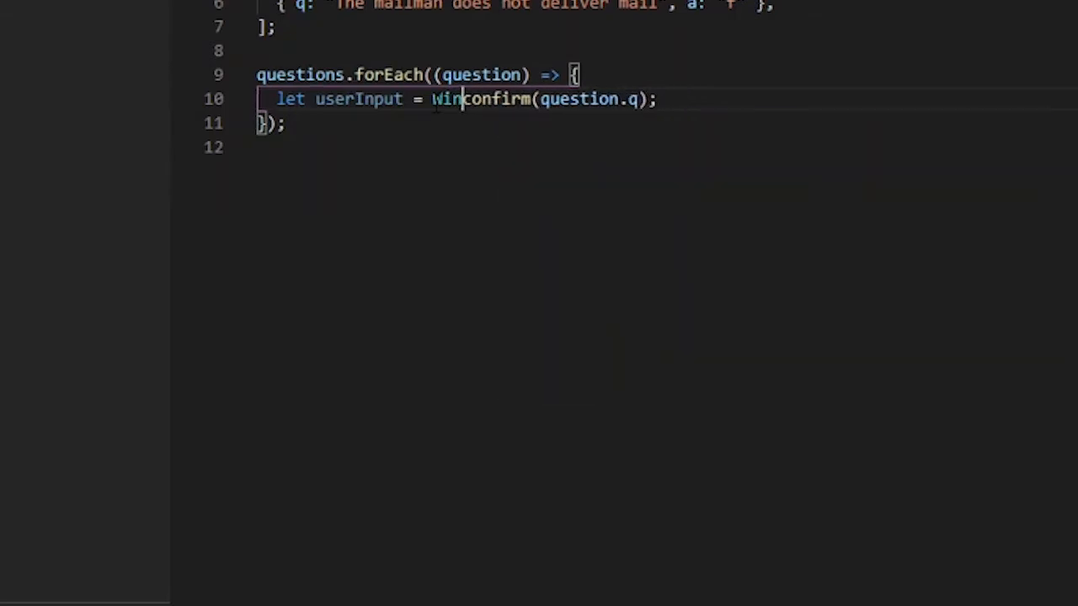
key(Backspace)
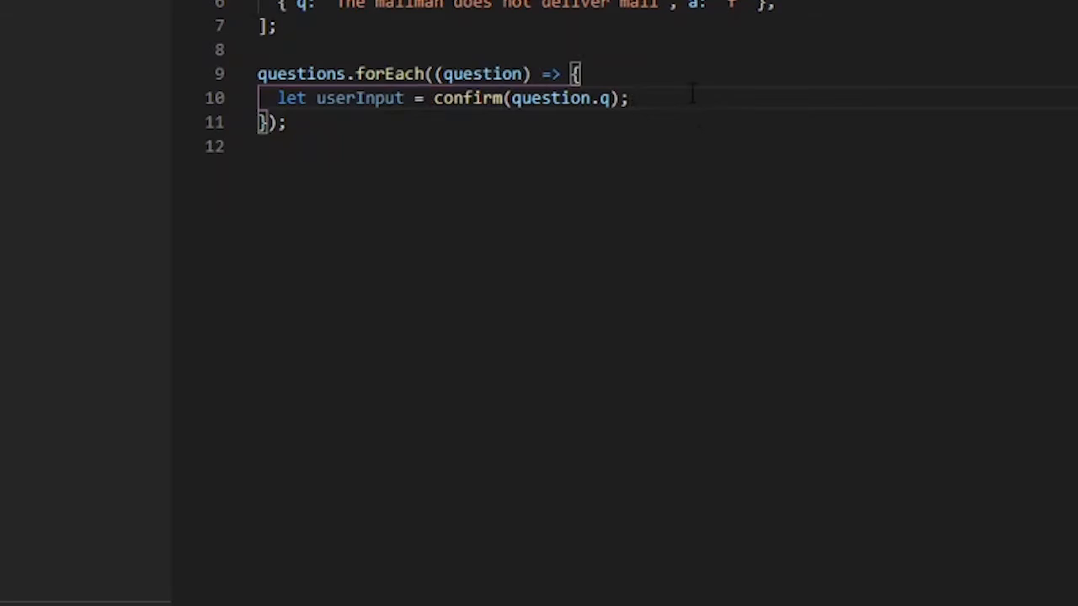
Begin an if condition testing userInput == true && question.a == "t".
text(if)
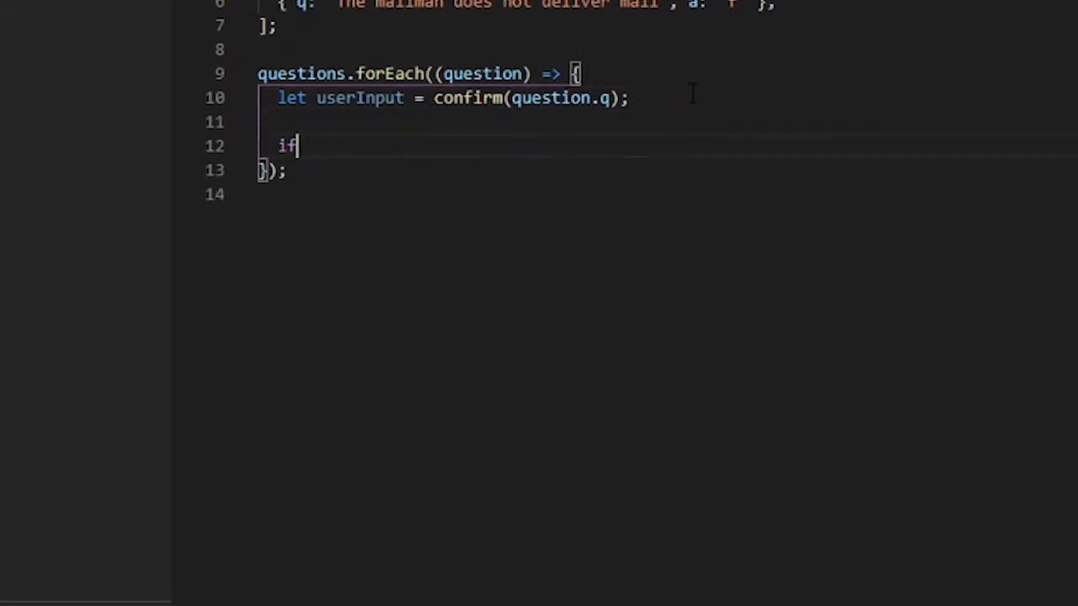
text((u)
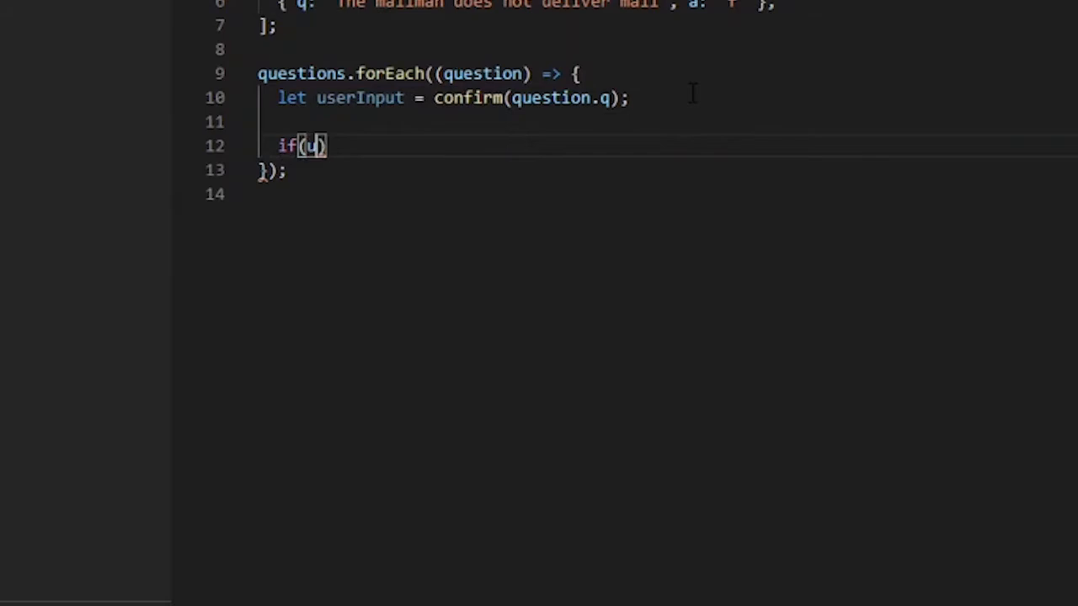
text(serInput)
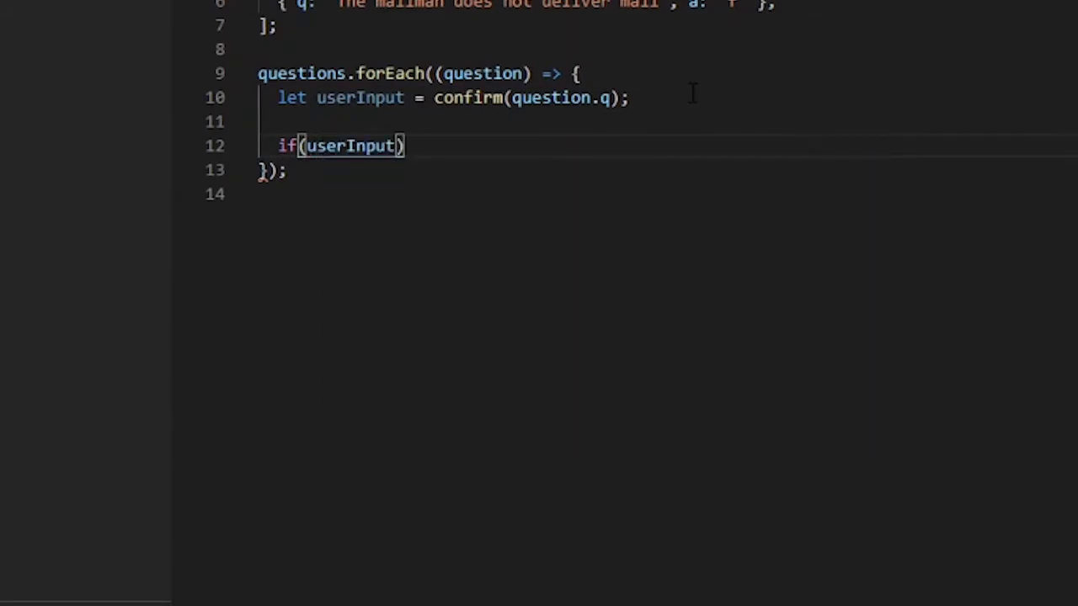
text(== true)
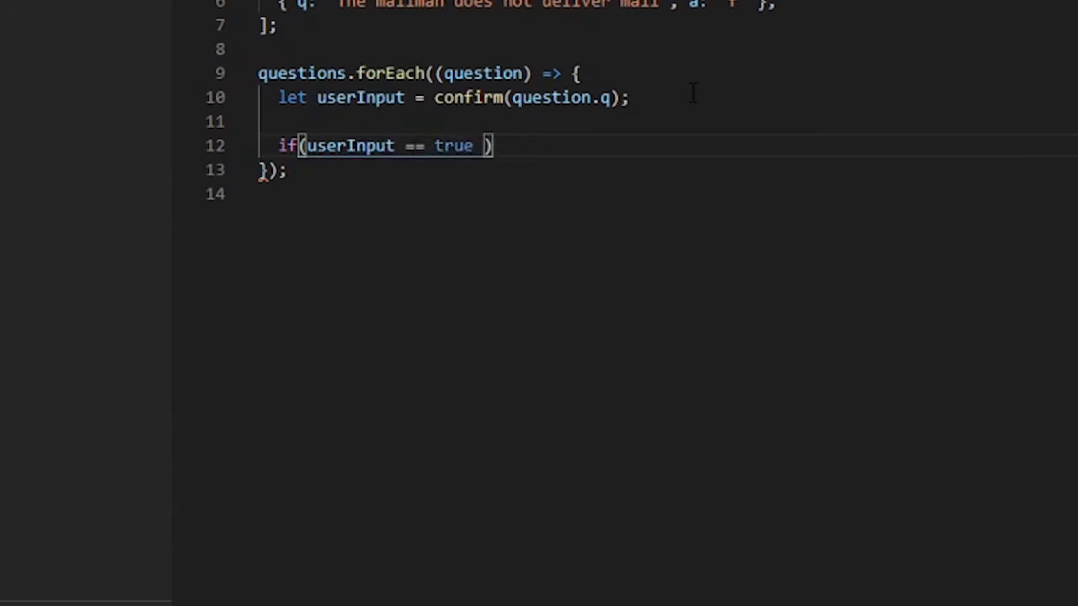
text(&& gu)
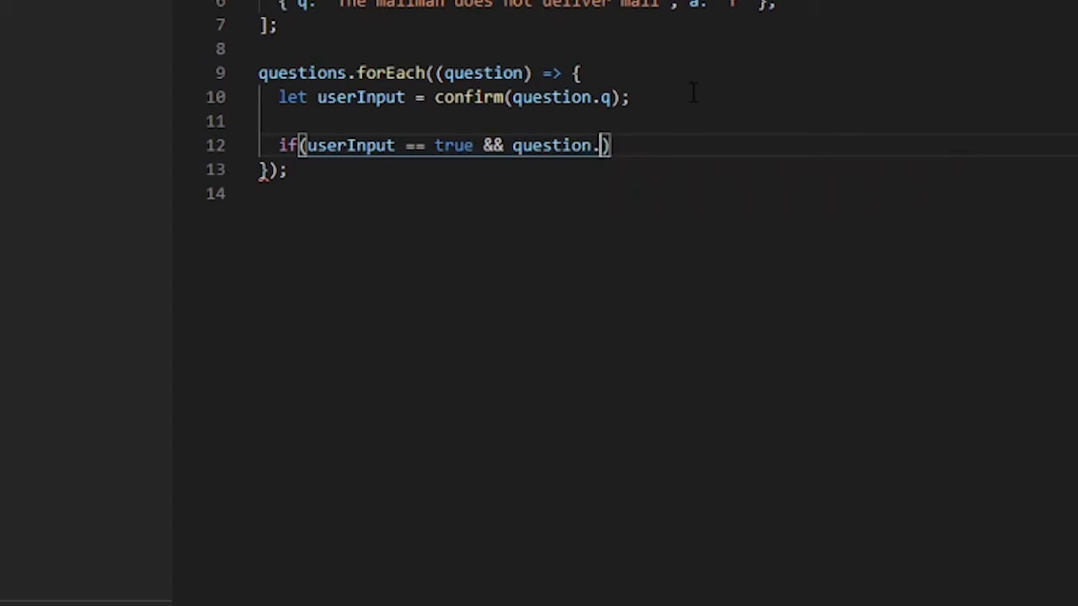
text(a ==)
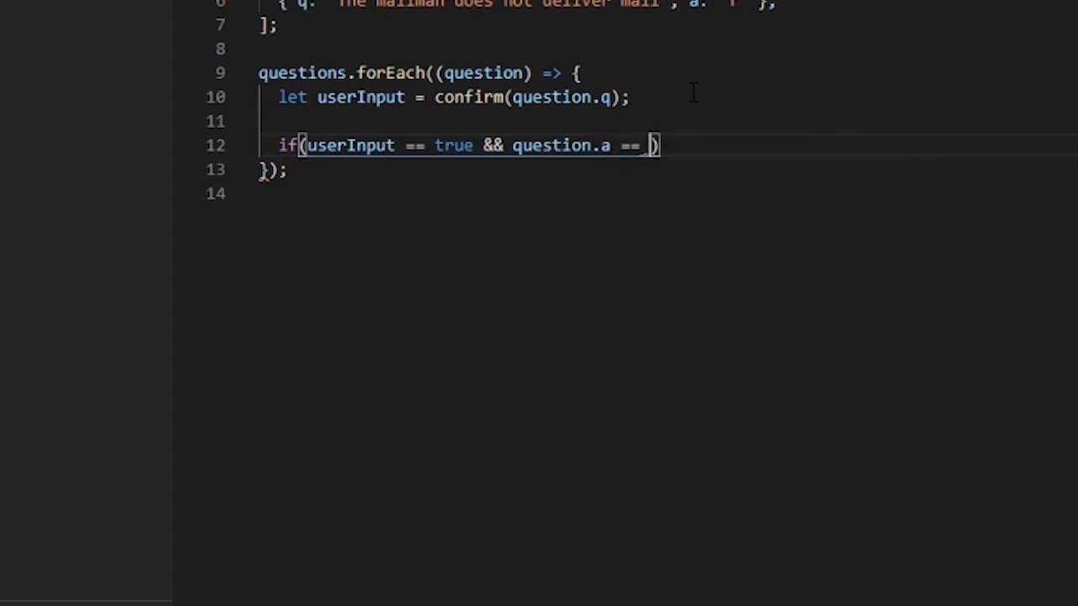
text("t)
text(|| user))
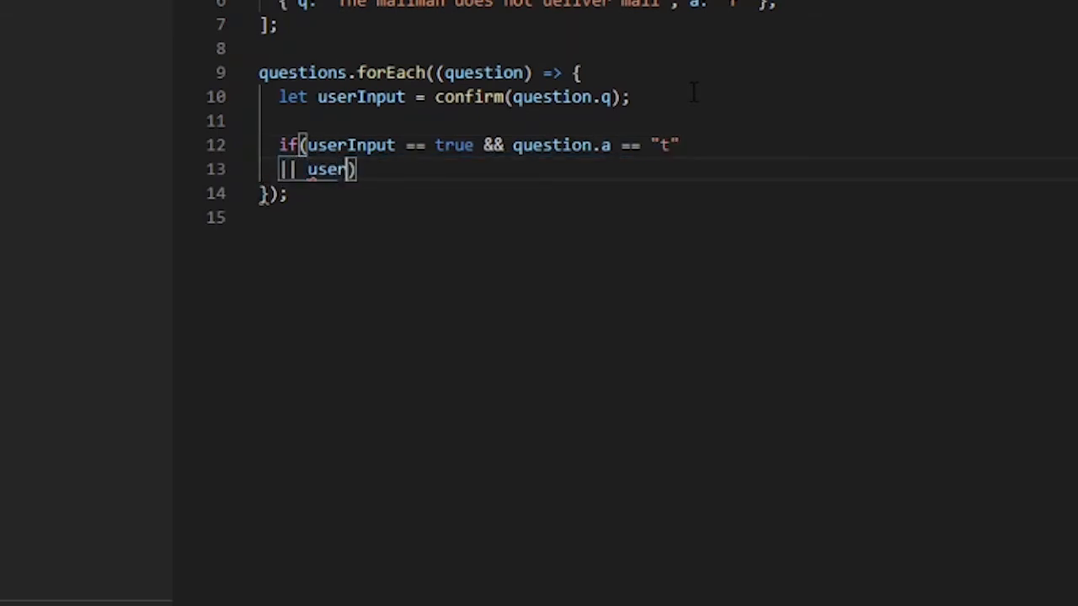
Add the || userInput == false && question.a == "f" alternative and open the block.
text(Input)
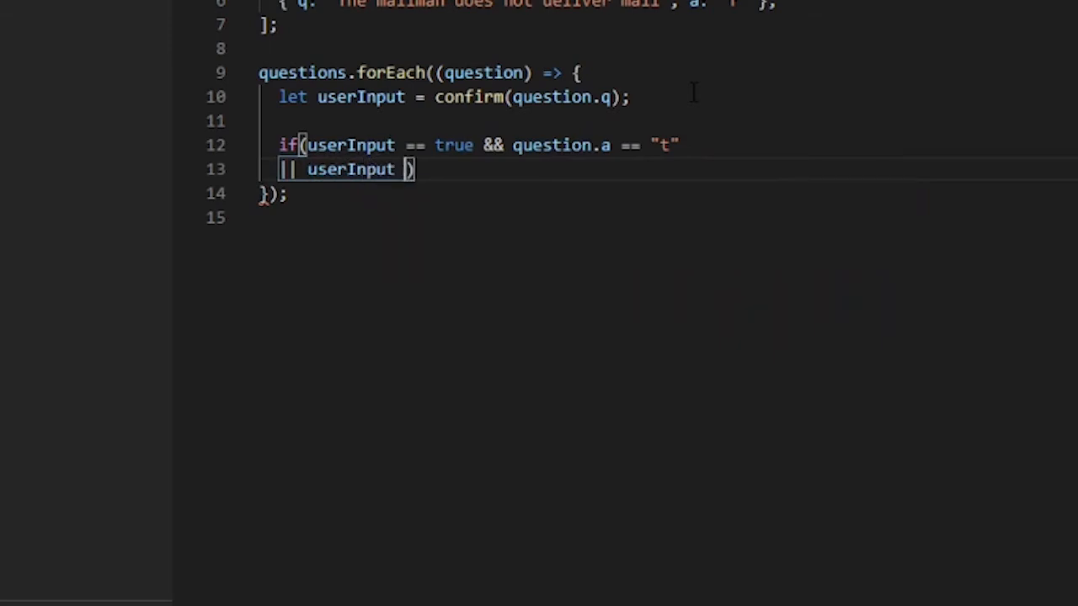
text(== false)
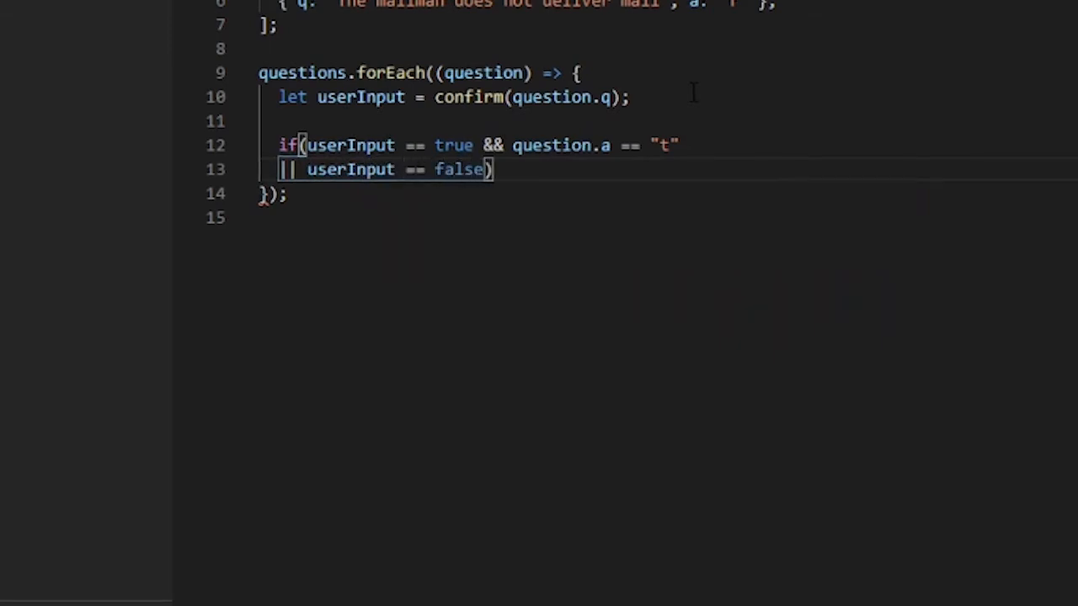
text(&&)
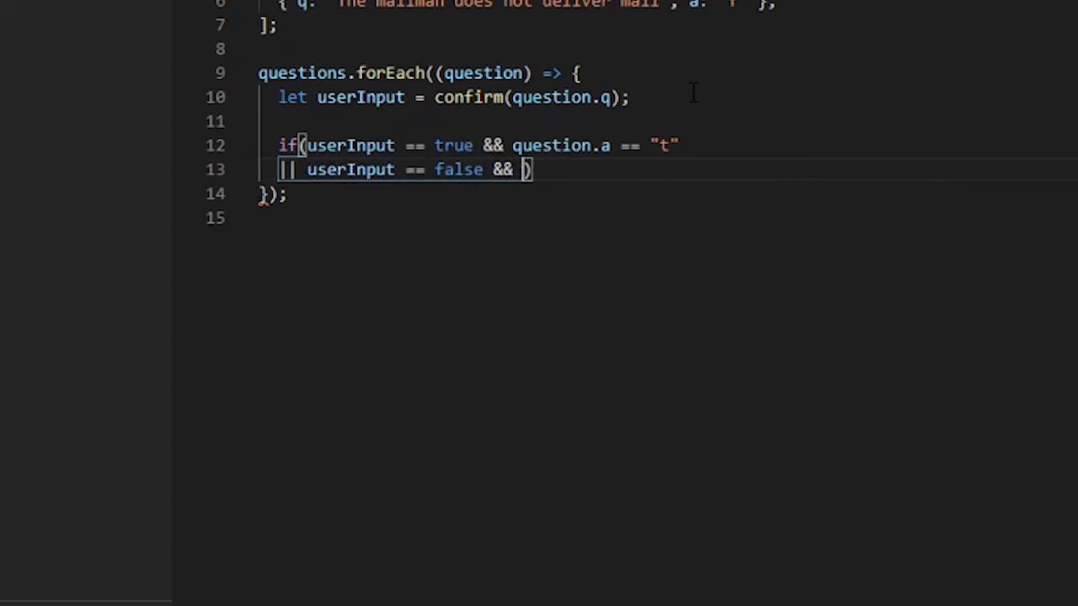
text(question.a)
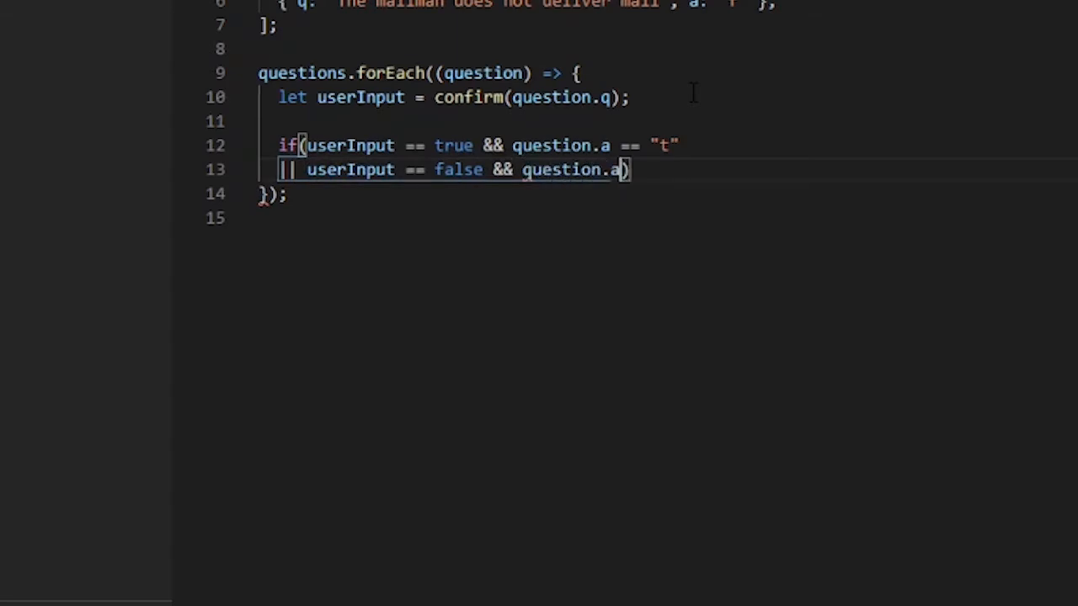
text(== "f")
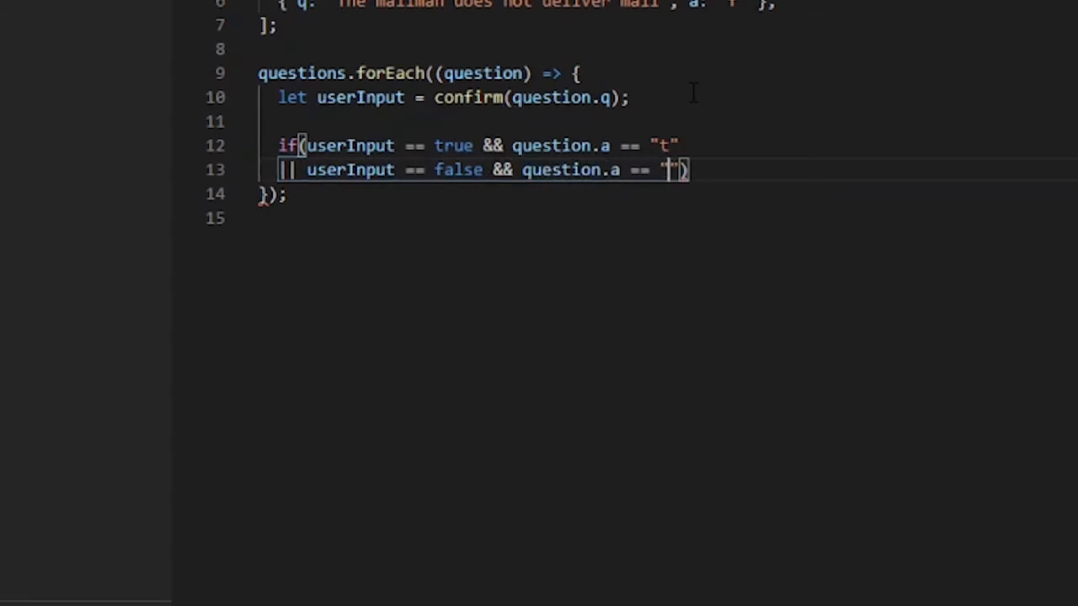
text(f)
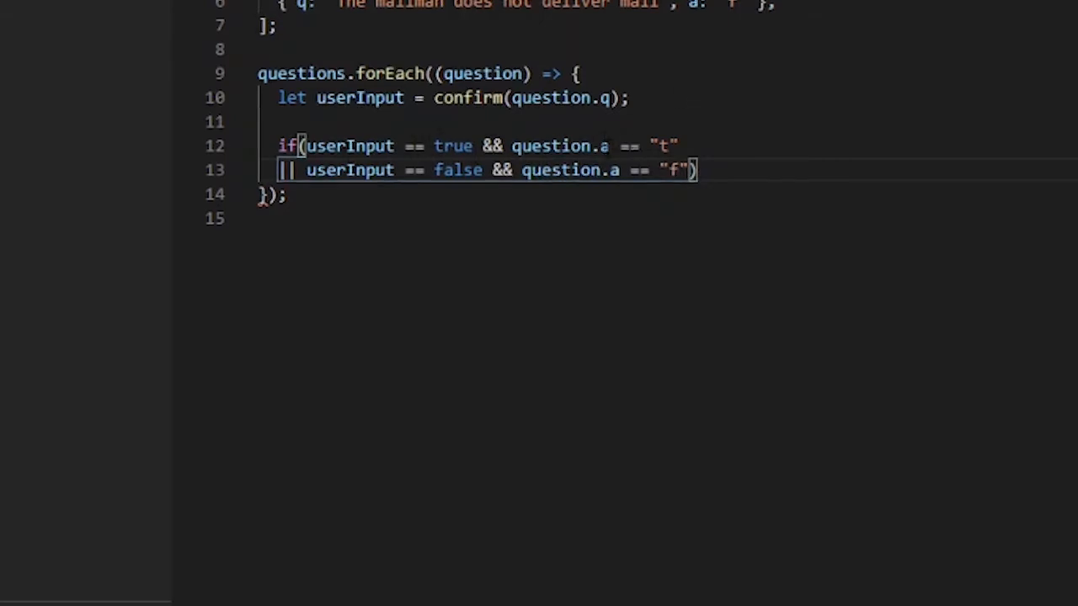
click(735, 169)
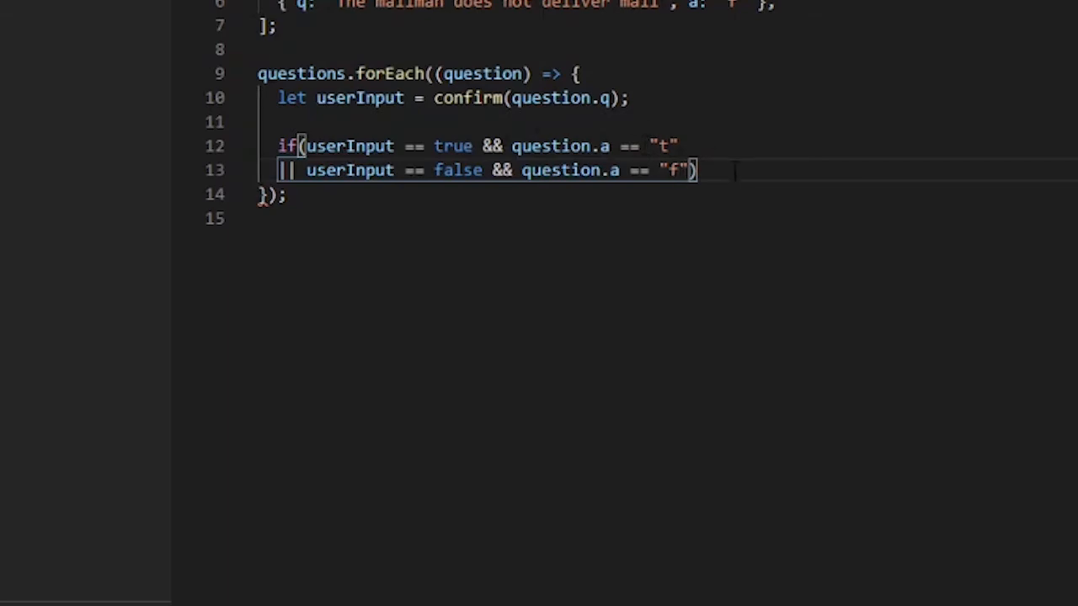
text({)
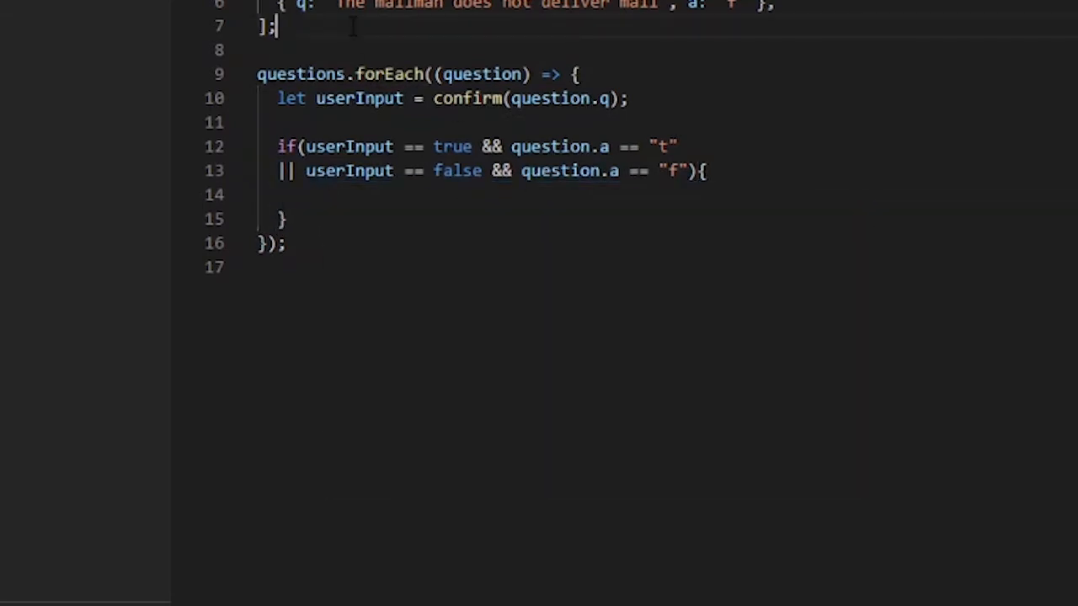
Declare let score = 0; on a match increment socre and alert "That's right!!!".
text(let score)
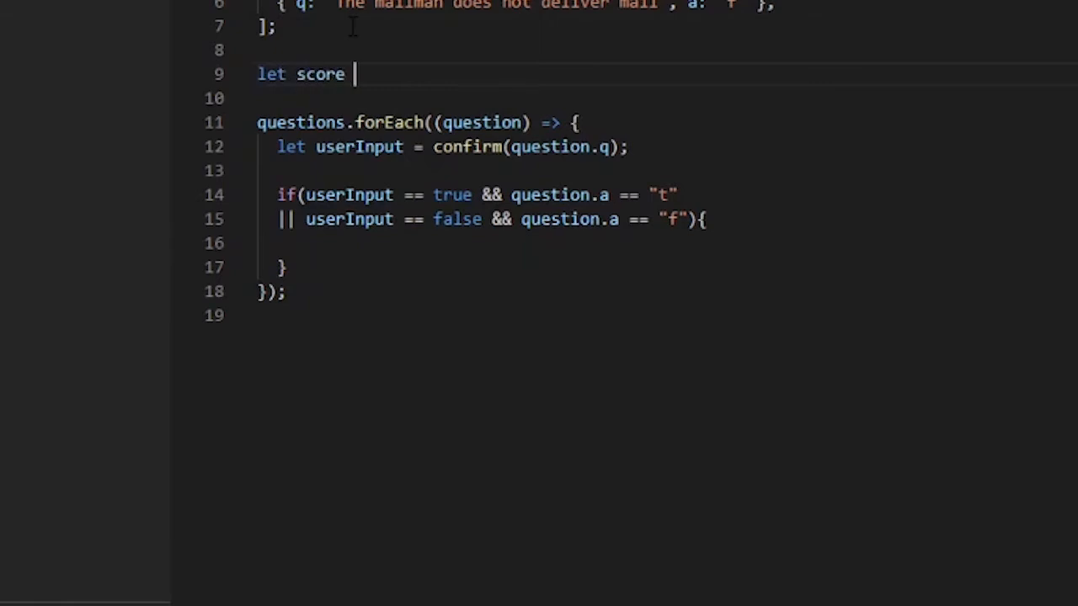
text(= 0;)
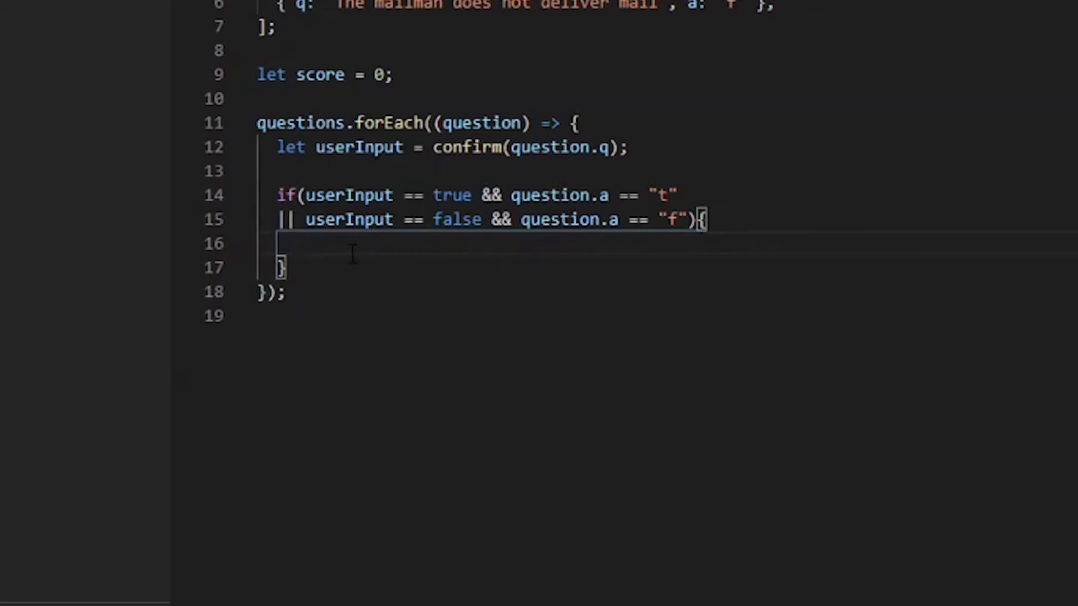
text(socre)
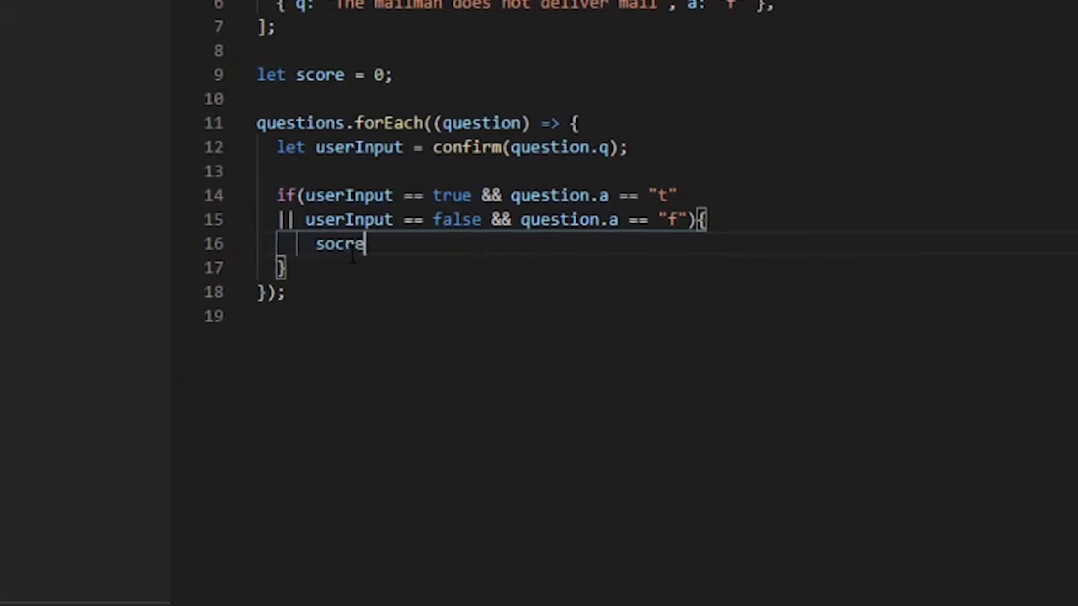
text(++)
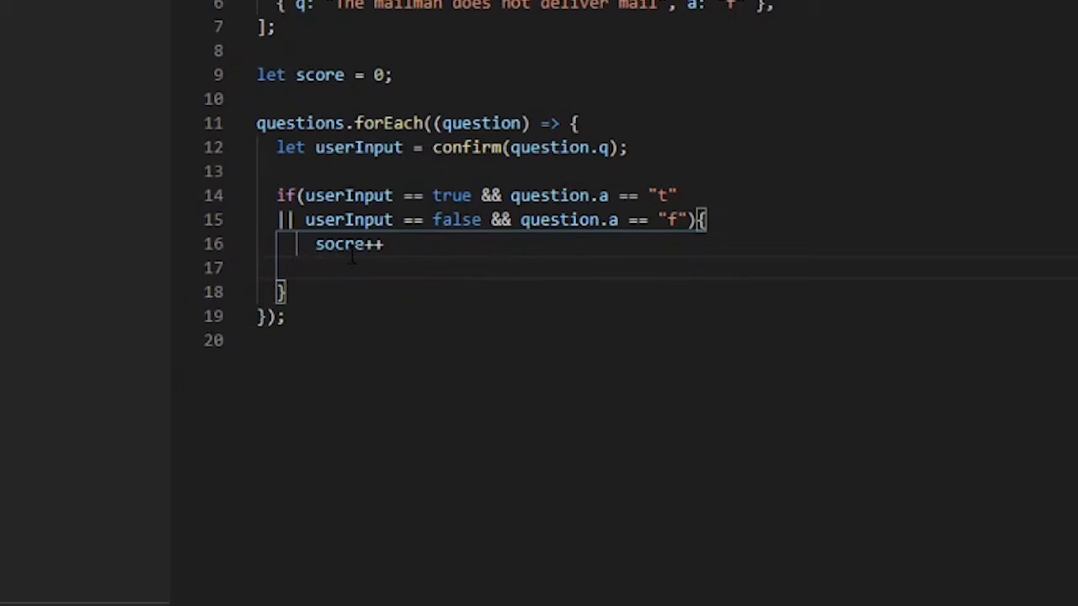
text(alert(")
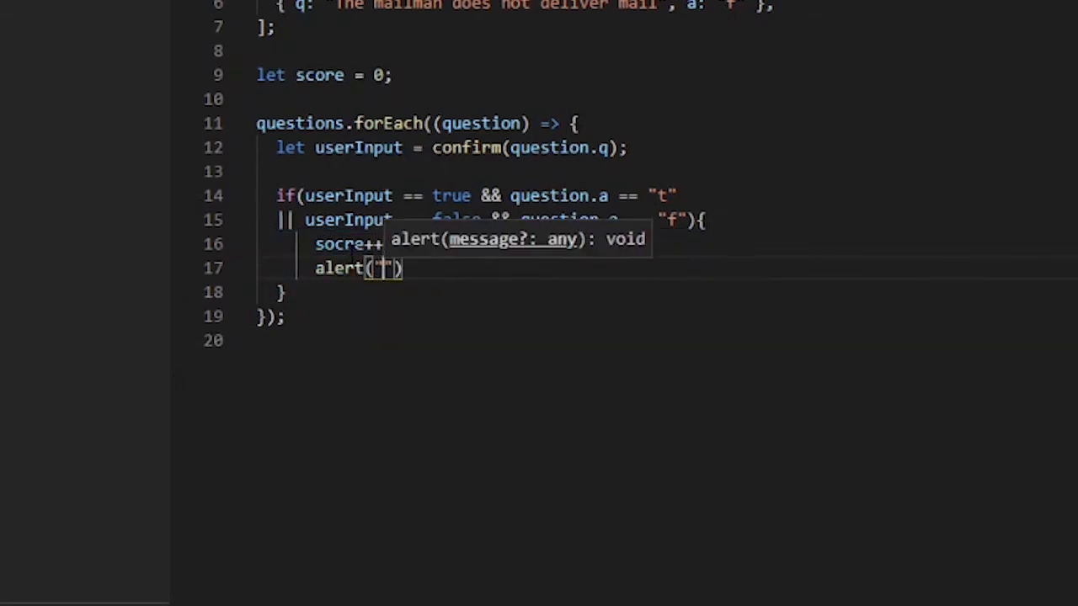
text(That's r)
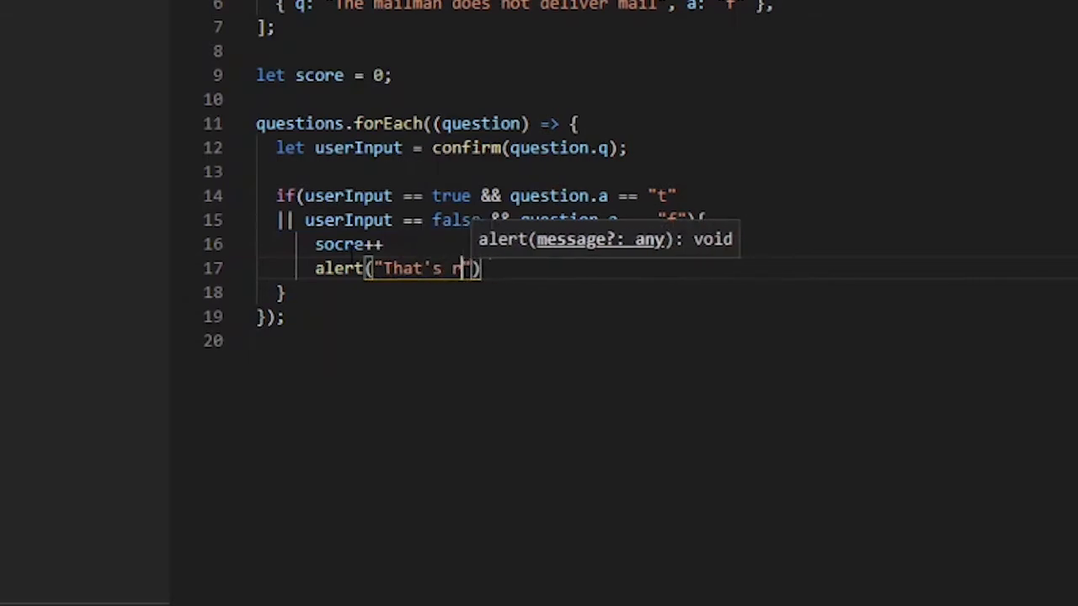
text(ight!!!)
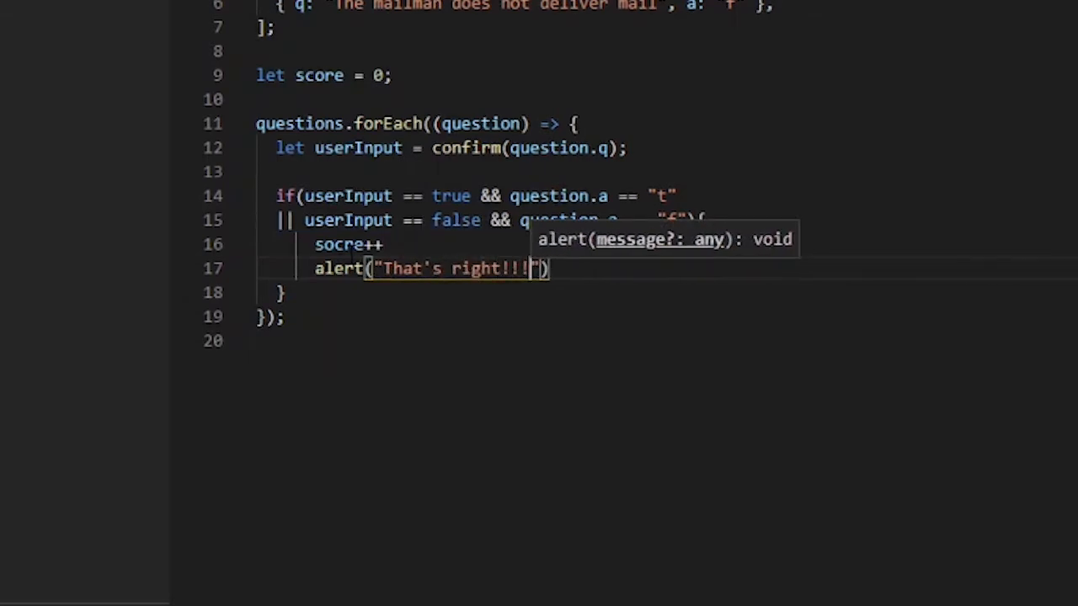
Add an else alerting "That's wrong" and reformat the code.
text(}else{)
text(al)
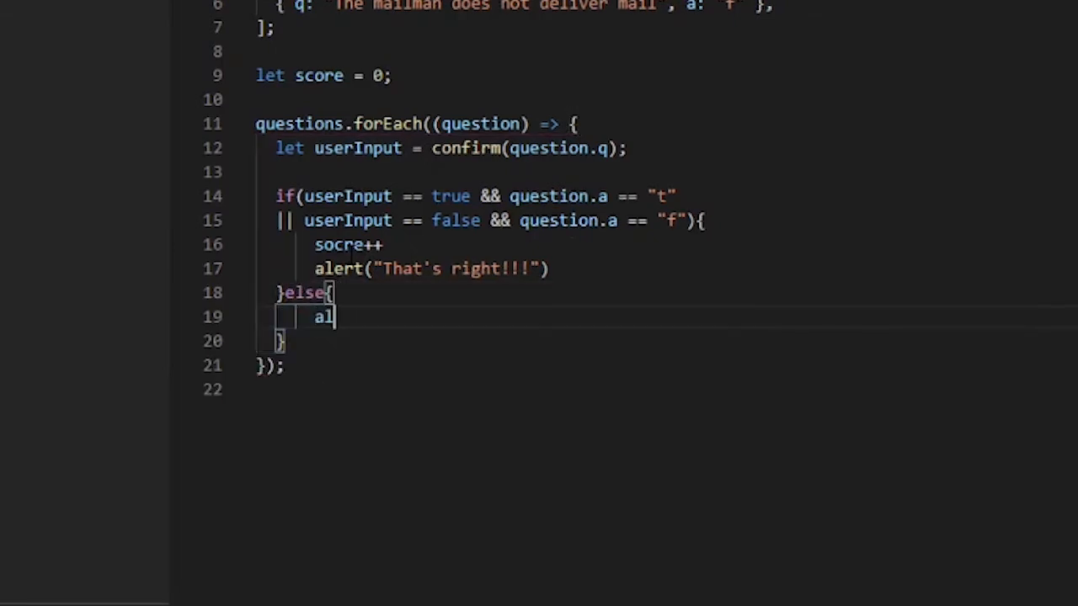
text(ert(")
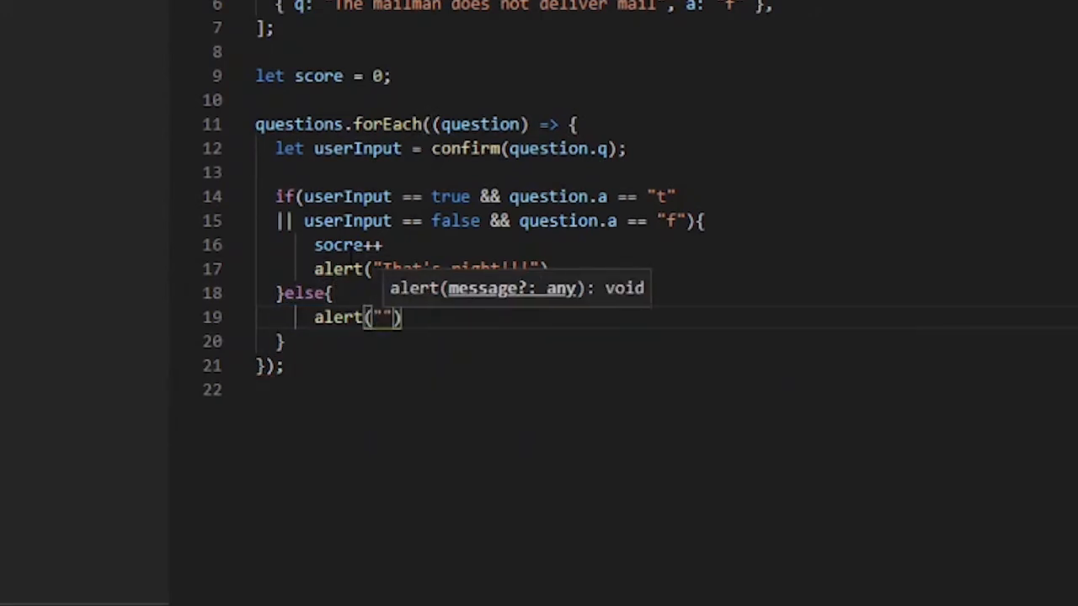
text(That's wor)
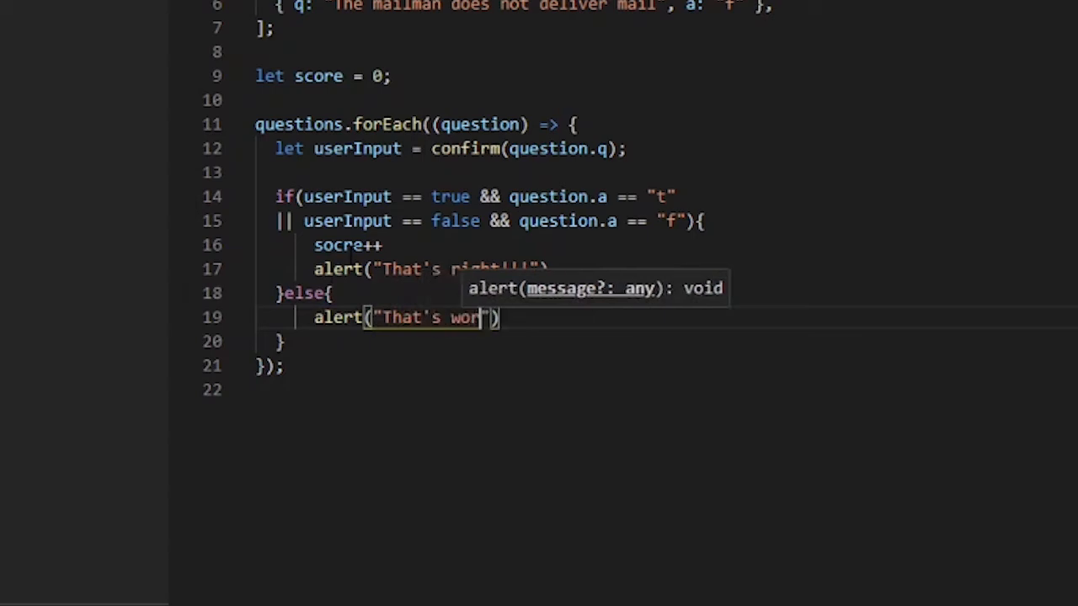
key(Backspace)
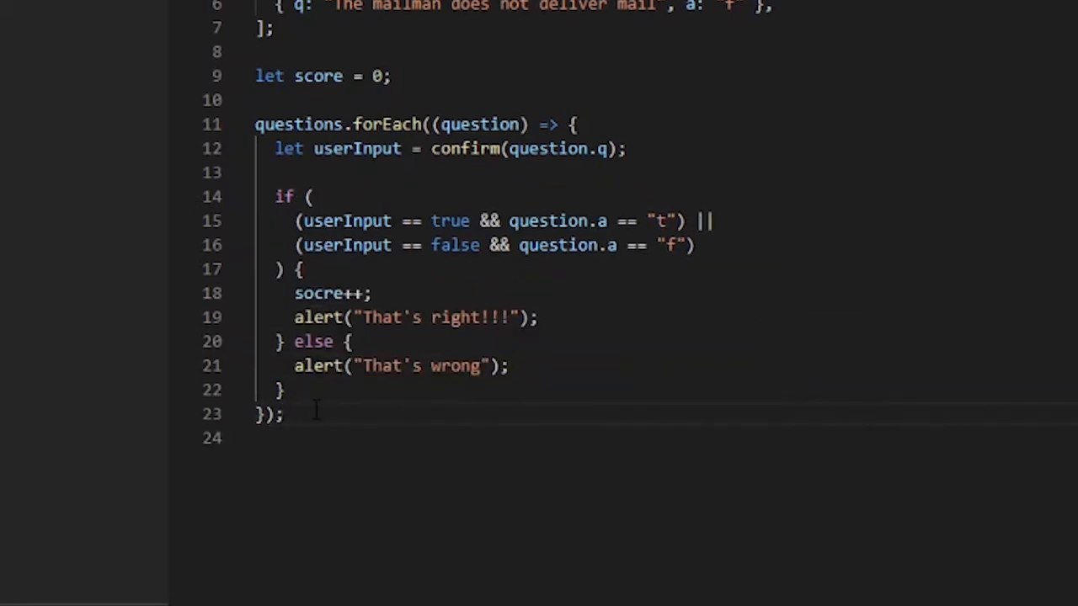
Append alert("Game is over. You final score is " + score) after the loop.
key(Enter)
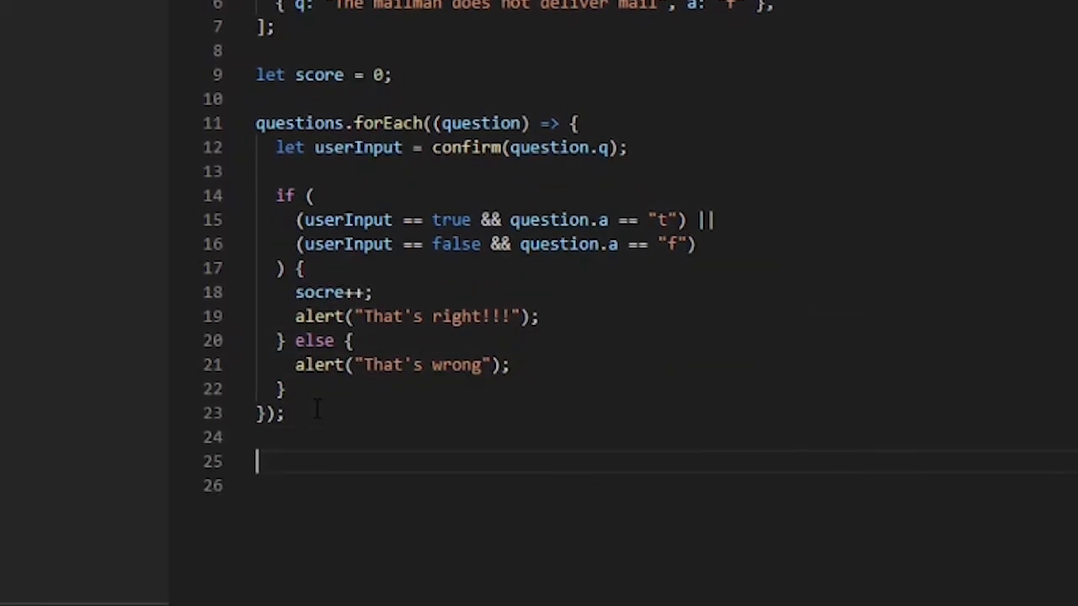
text(al)
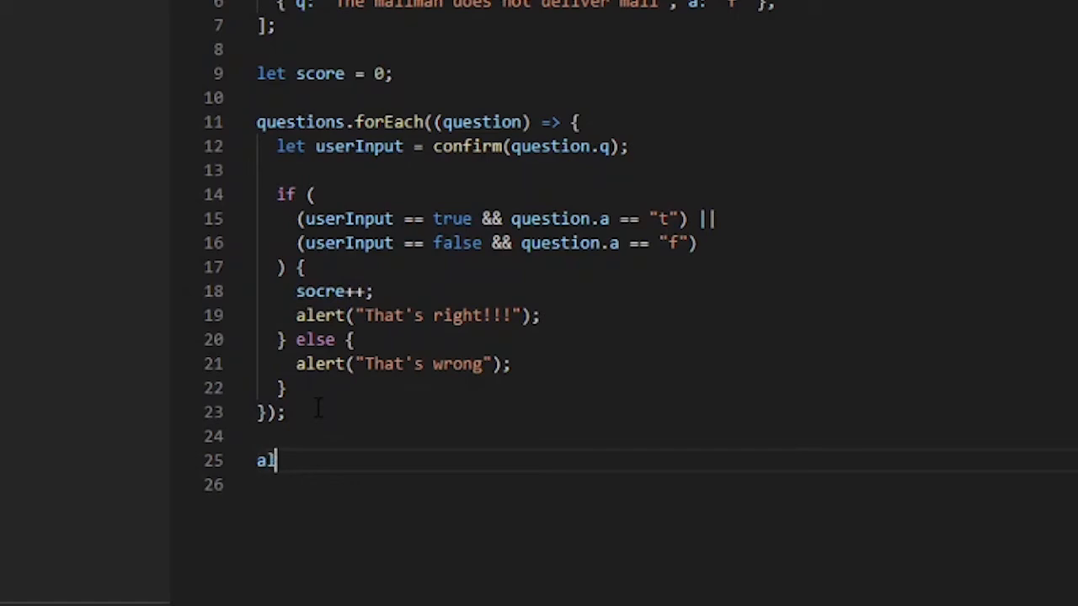
text(ert(")
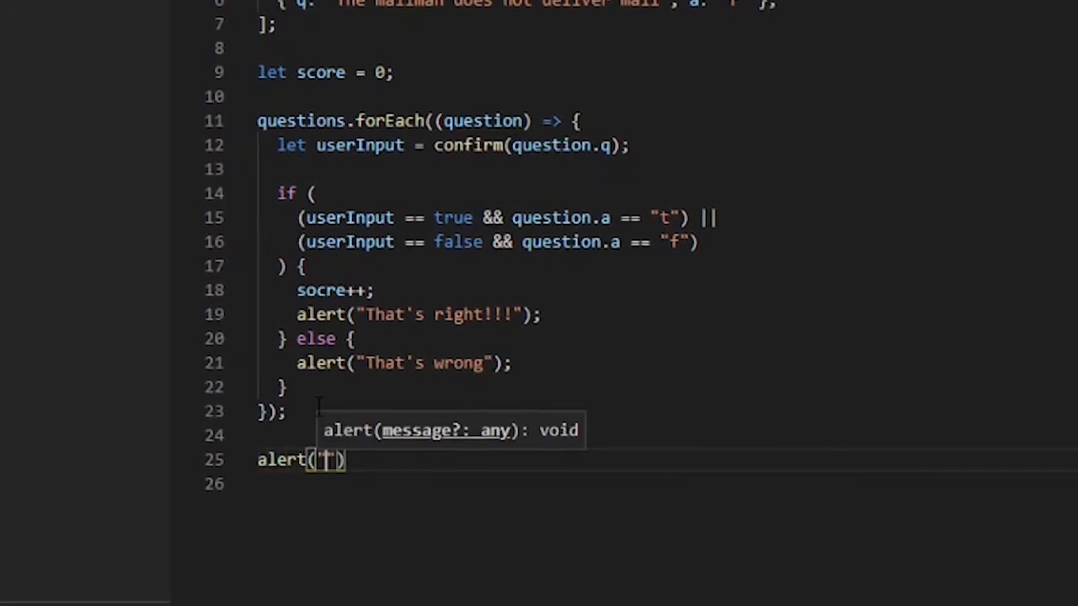
text(Game is over,)
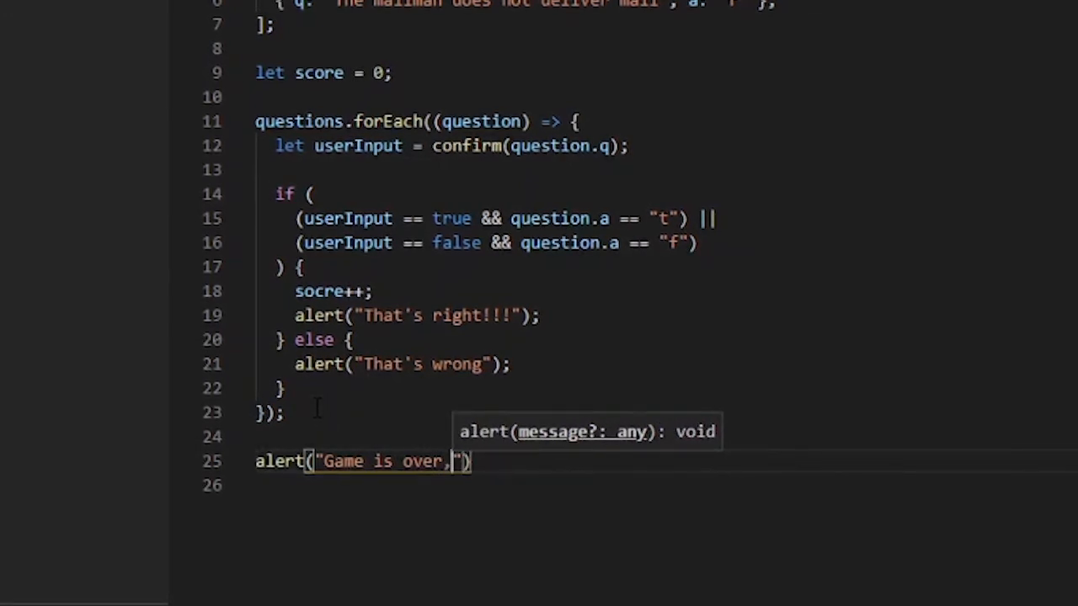
text(You final s)
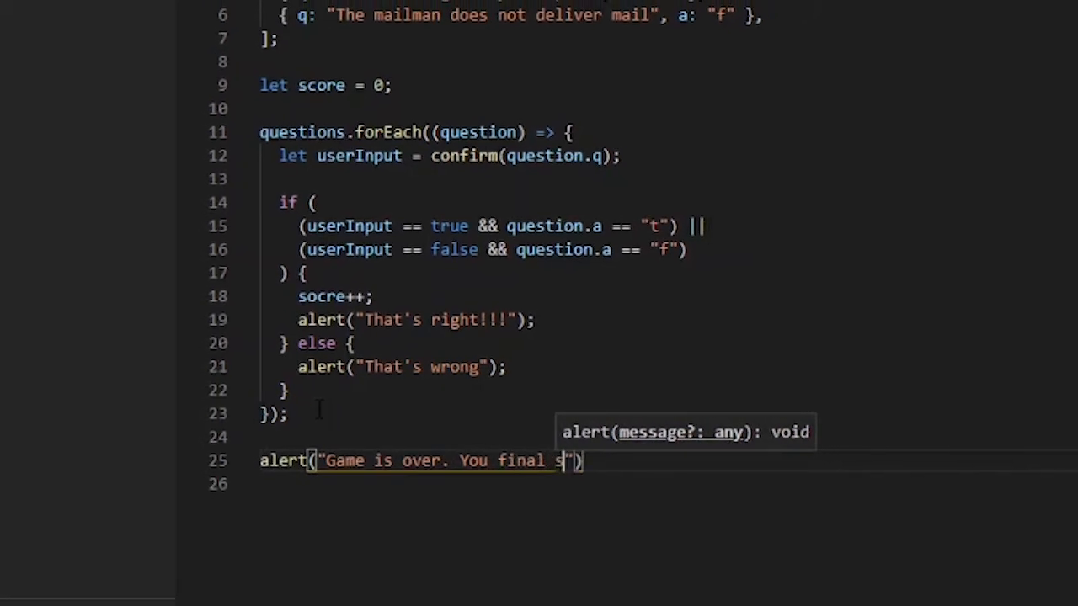
text(core is)
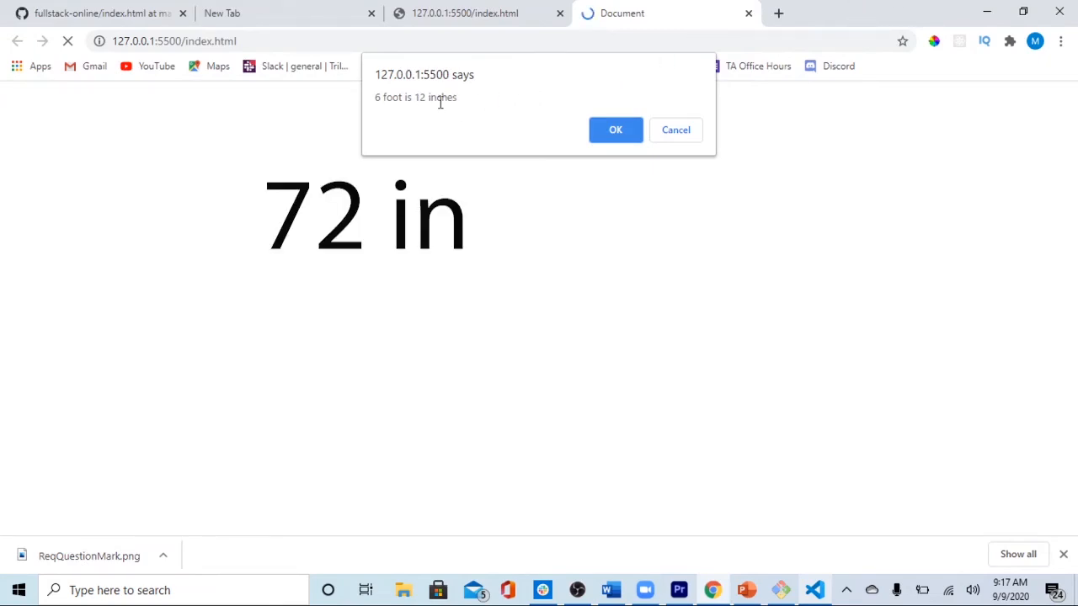
Correct socre++ to score++ and reload the quiz in Chrome.
click(616, 130)
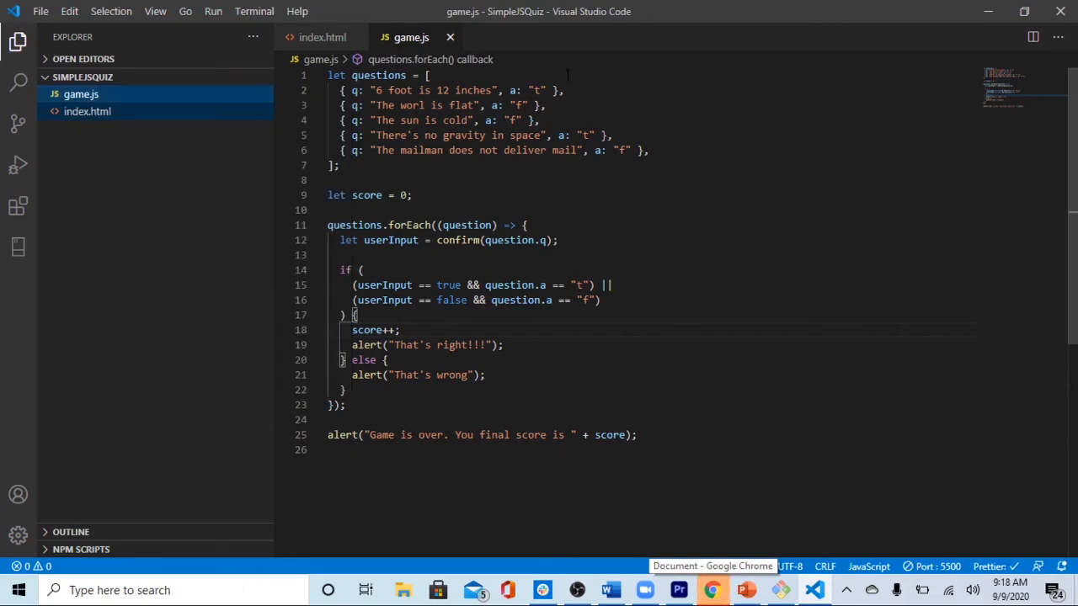
click(711, 590)
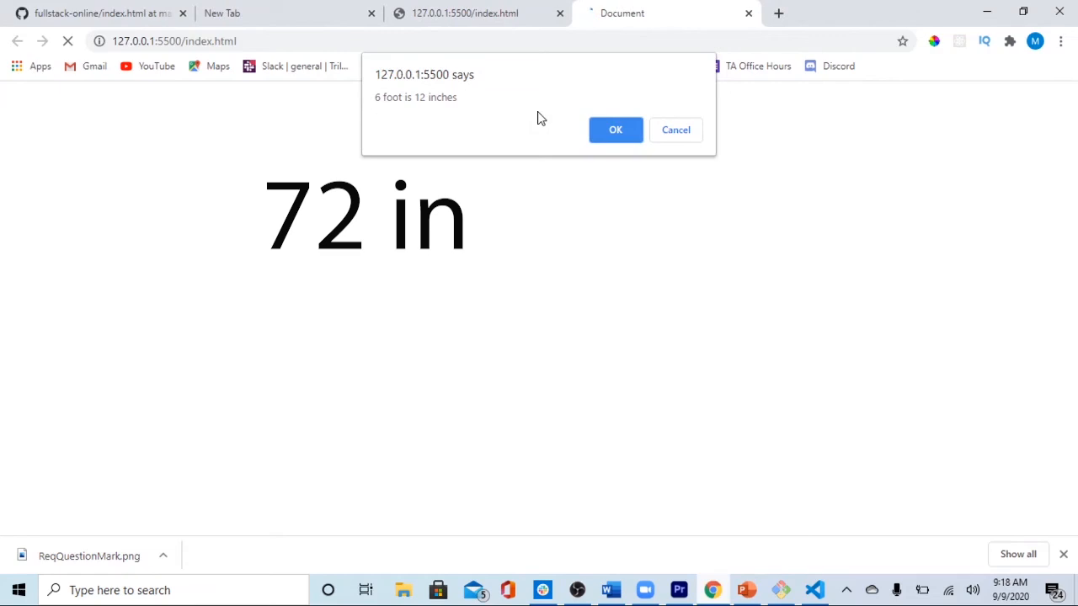
Answer the five questions true, false, false, true, false to reach a final score of 5.
click(615, 130)
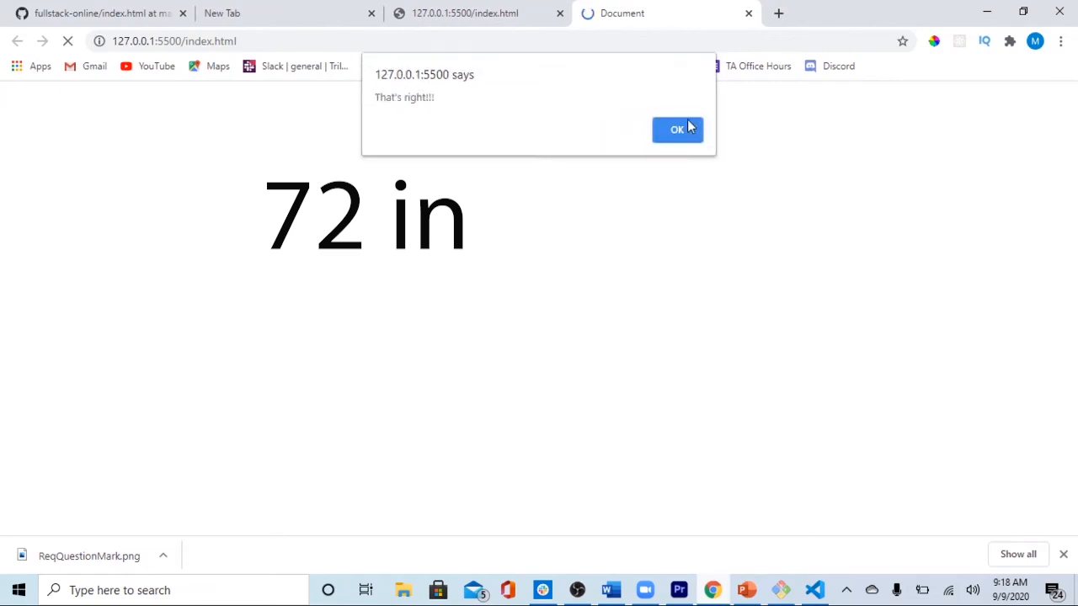
click(676, 129)
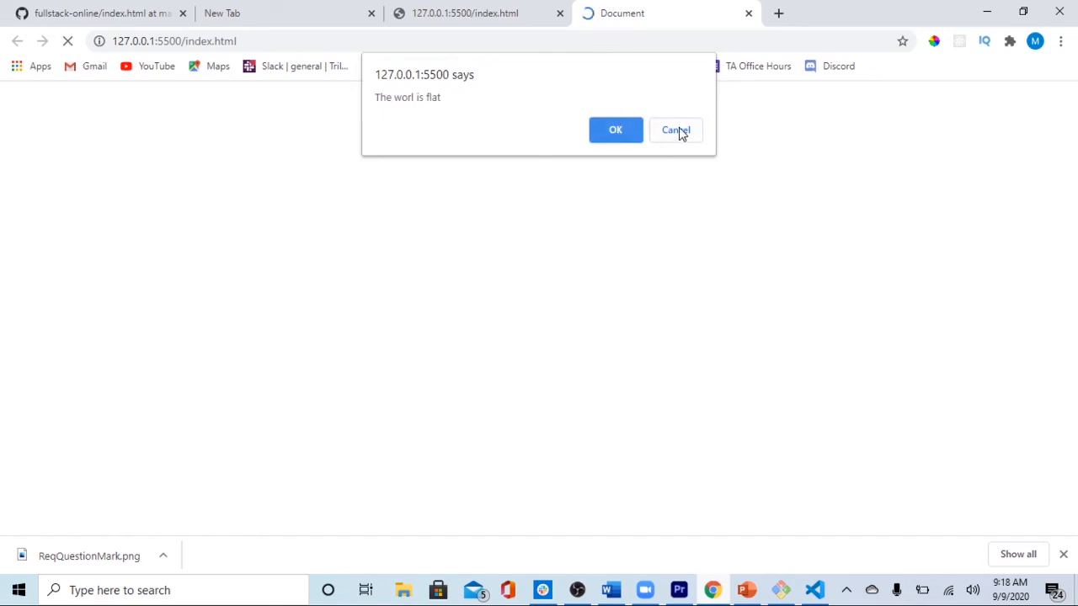
click(675, 130)
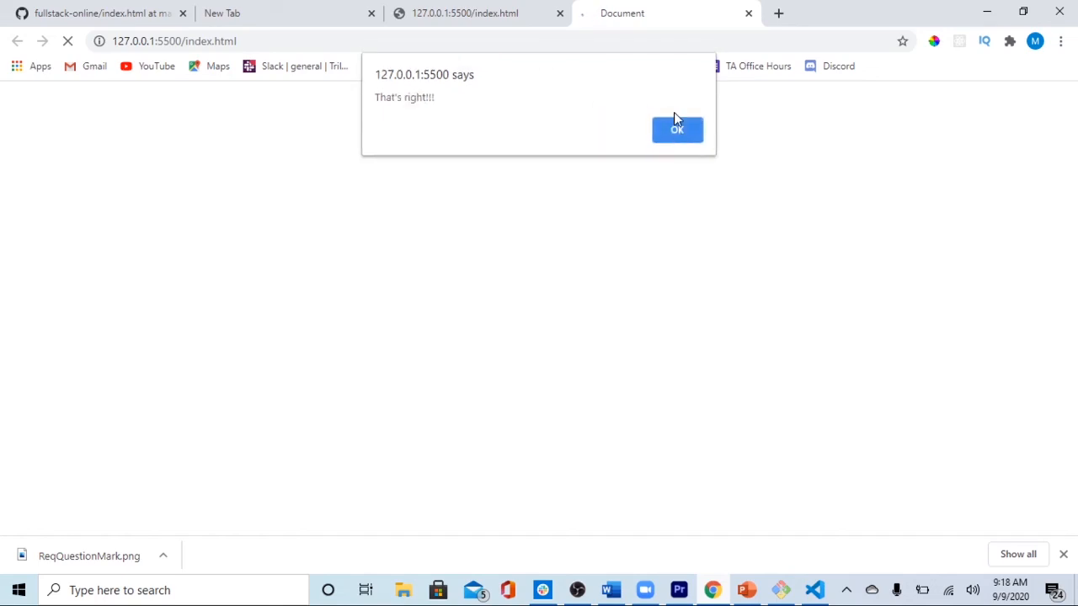
click(677, 129)
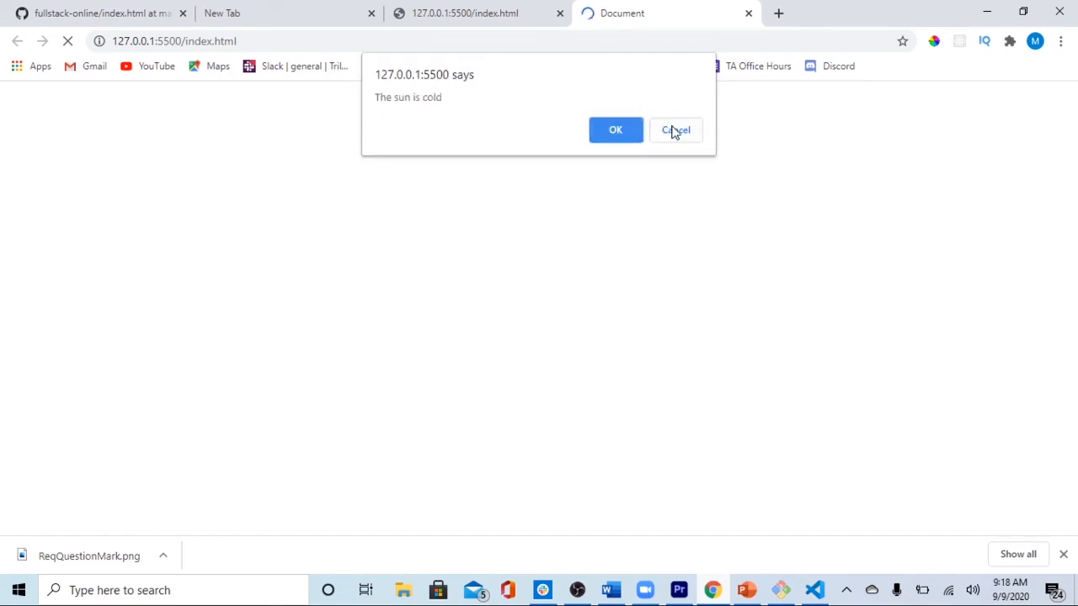
click(675, 129)
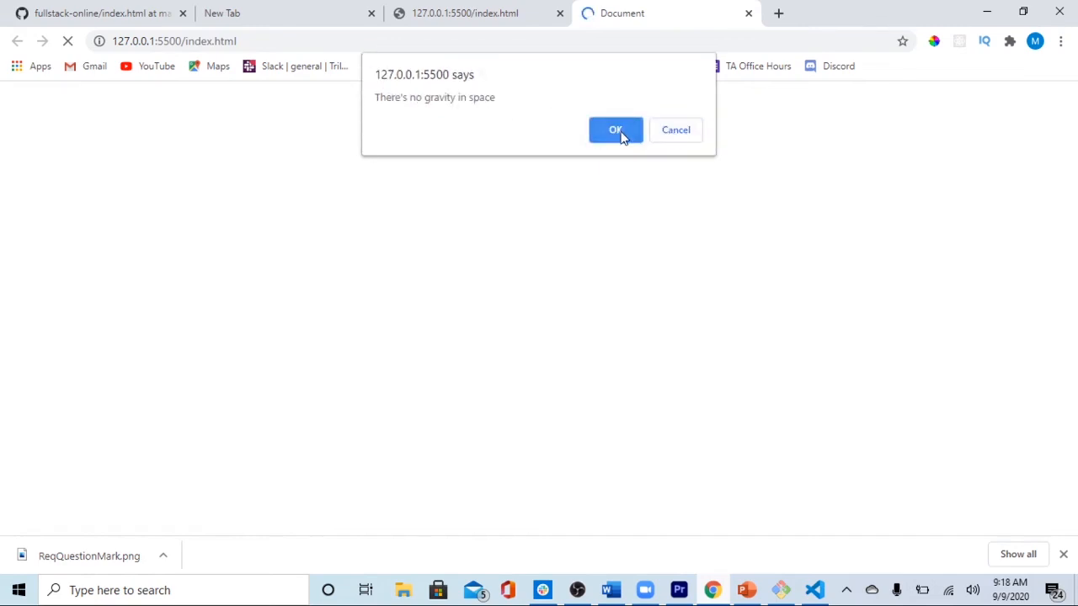
click(615, 129)
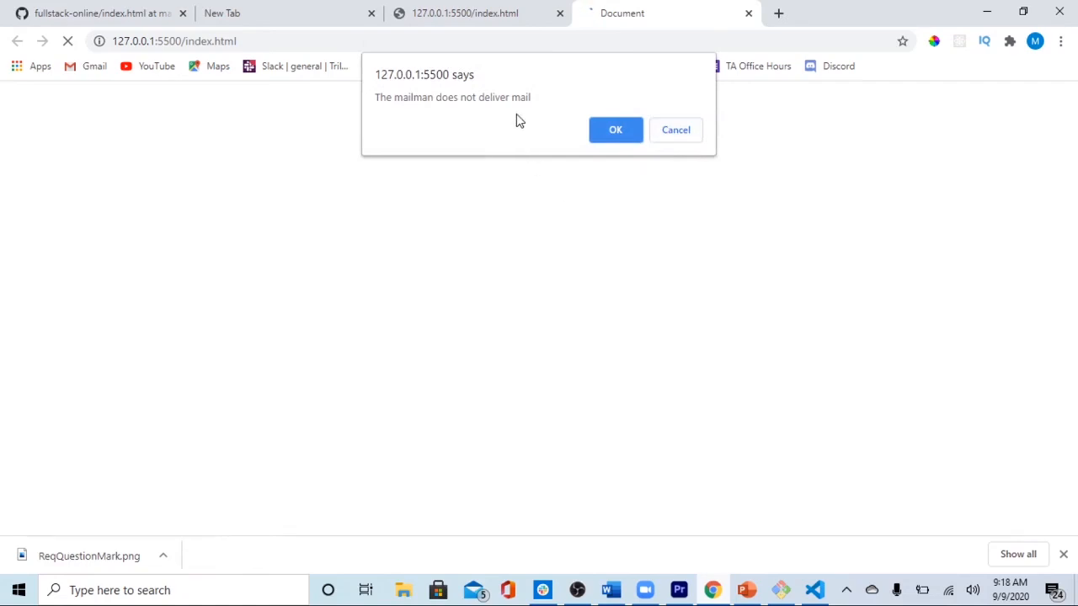
click(616, 129)
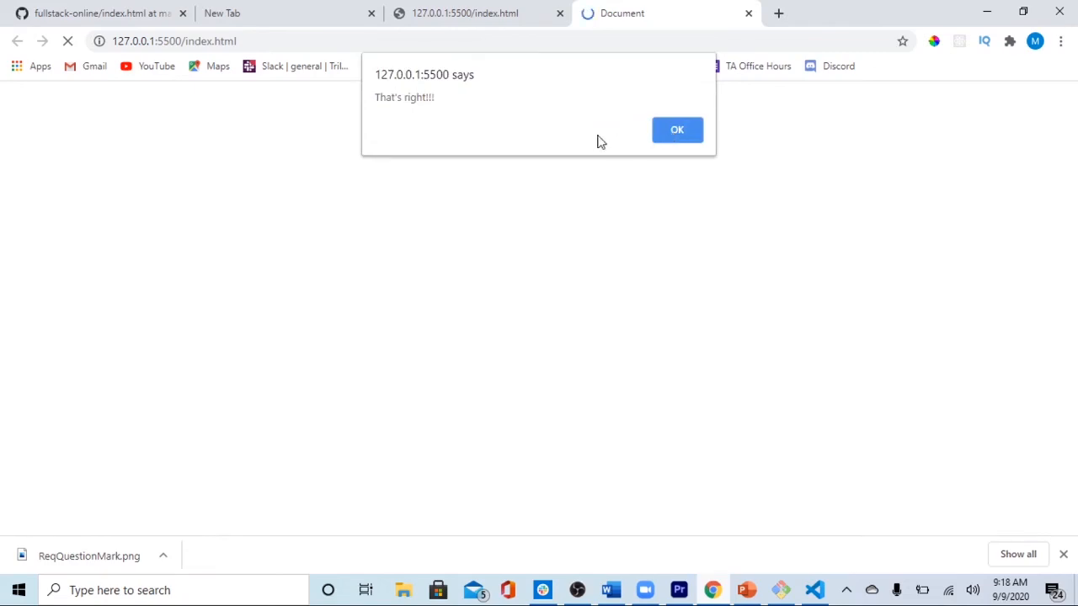
click(676, 128)
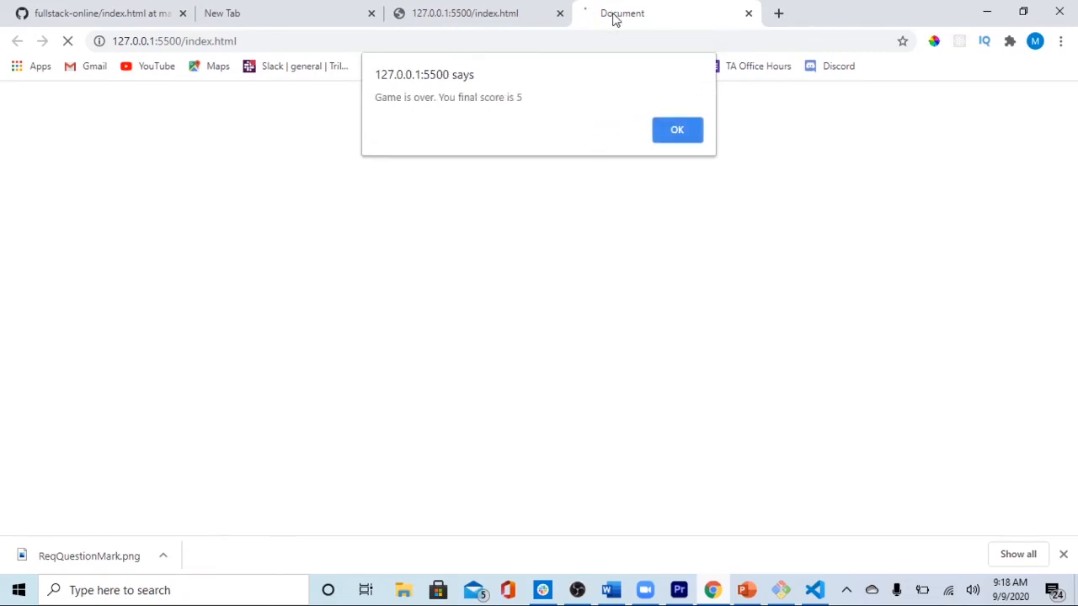